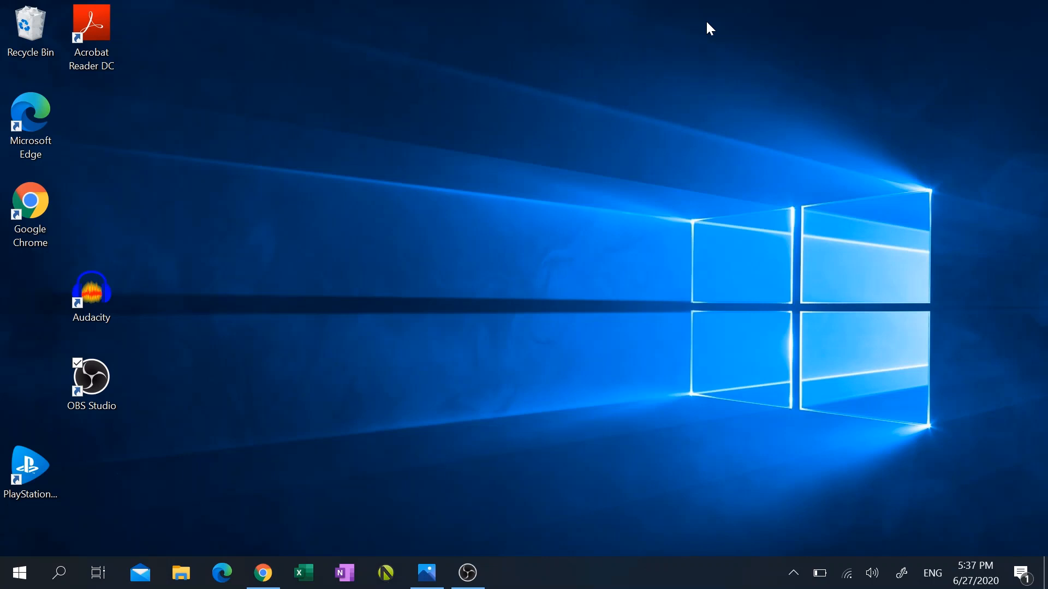
pyautogui.moveTo(58, 573)
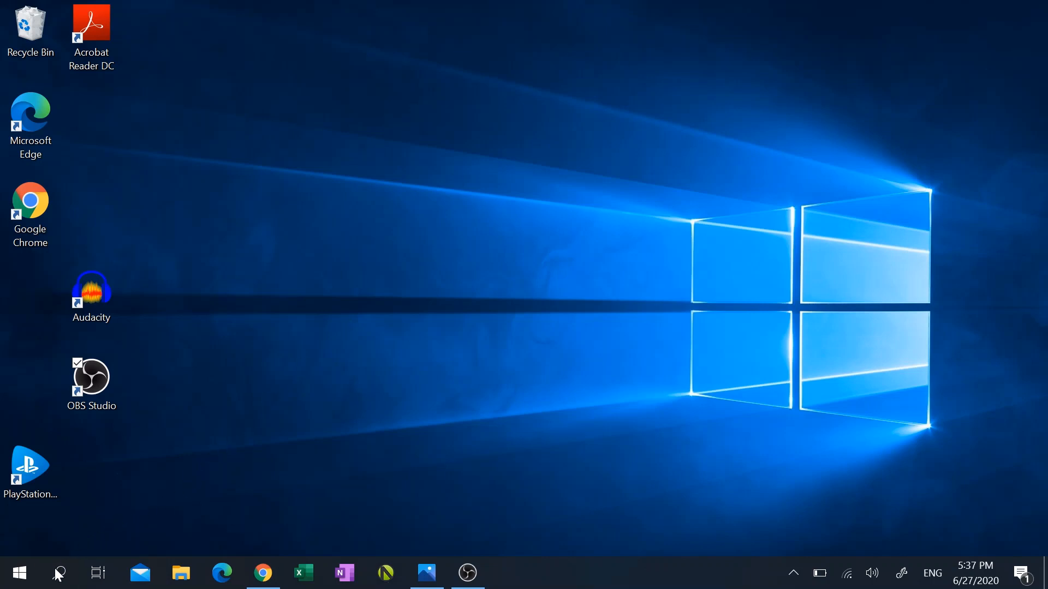
# Search Windows for 'photos' so the Photos app shows as best match
pyautogui.click(59, 573)
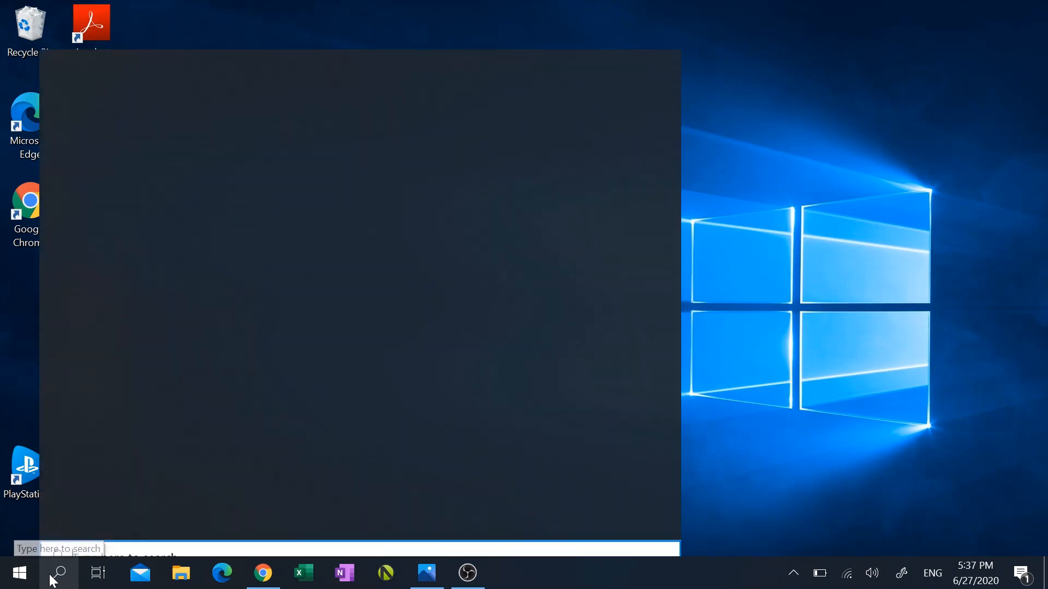
pyautogui.click(59, 573)
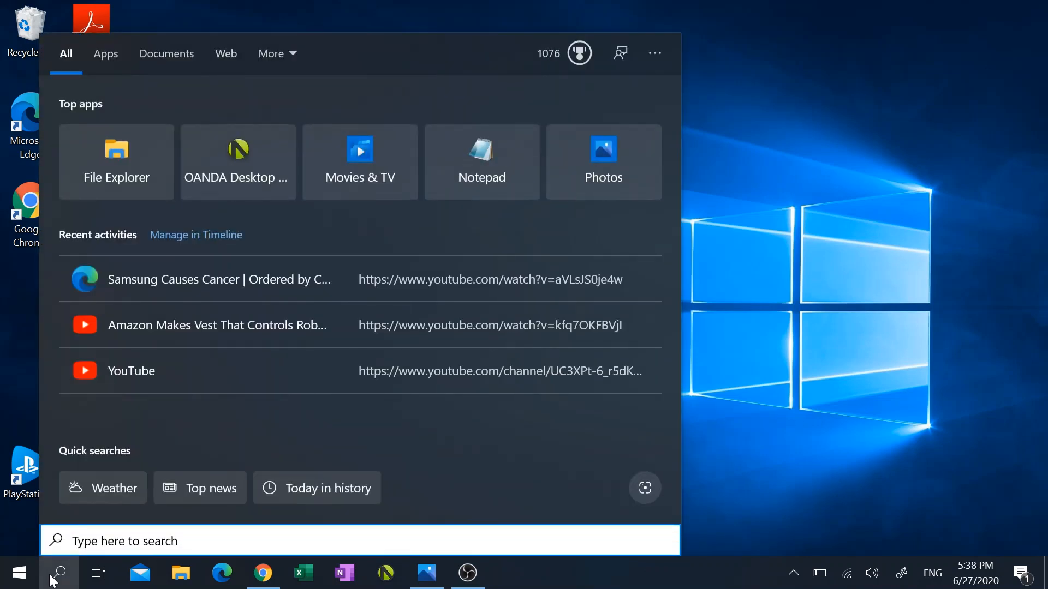
pyautogui.write('pho')
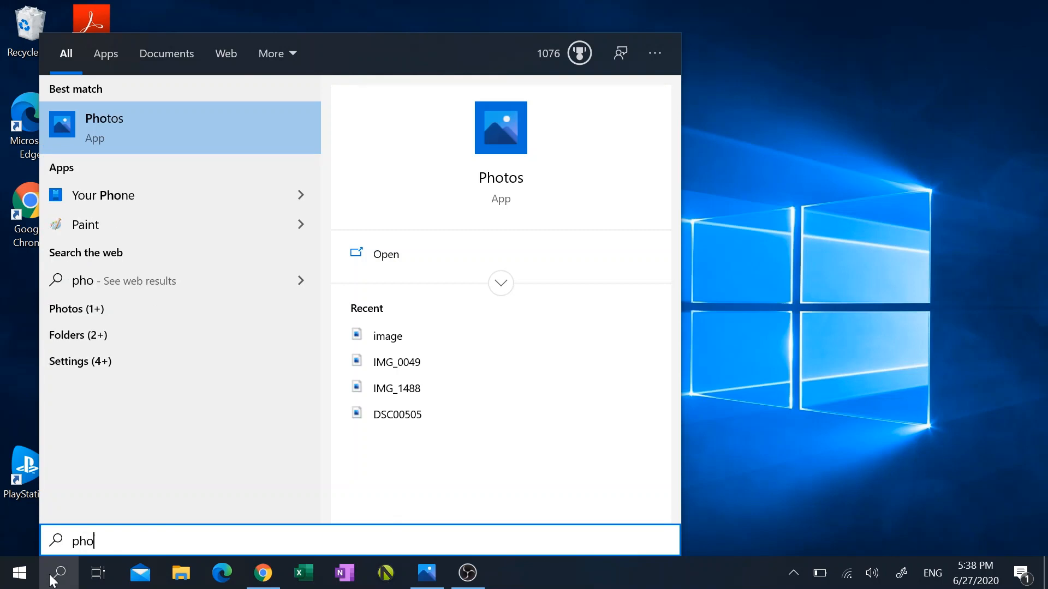
pyautogui.write('tos')
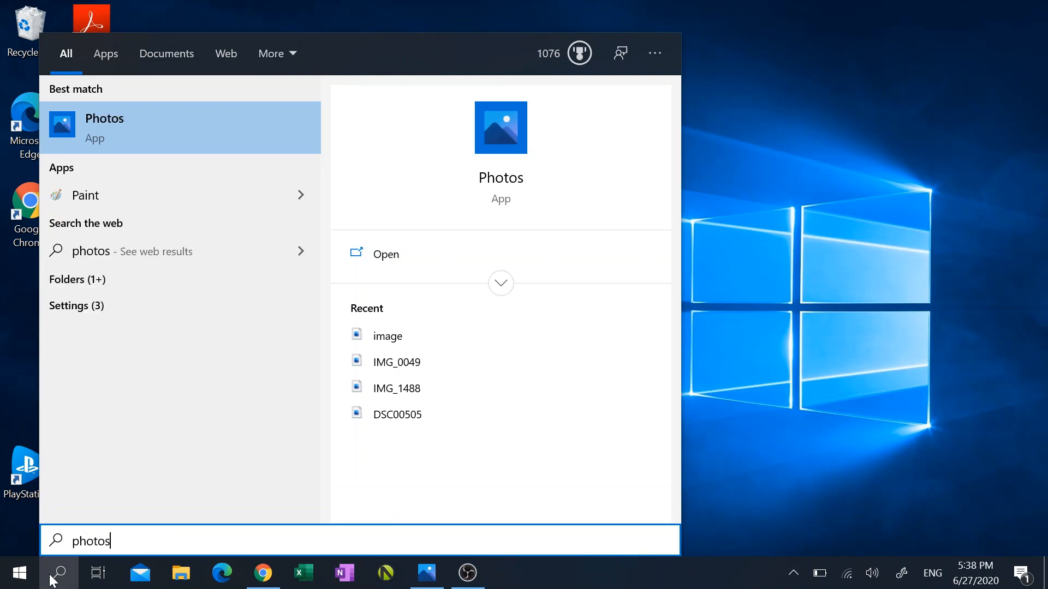
pyautogui.moveTo(93, 126)
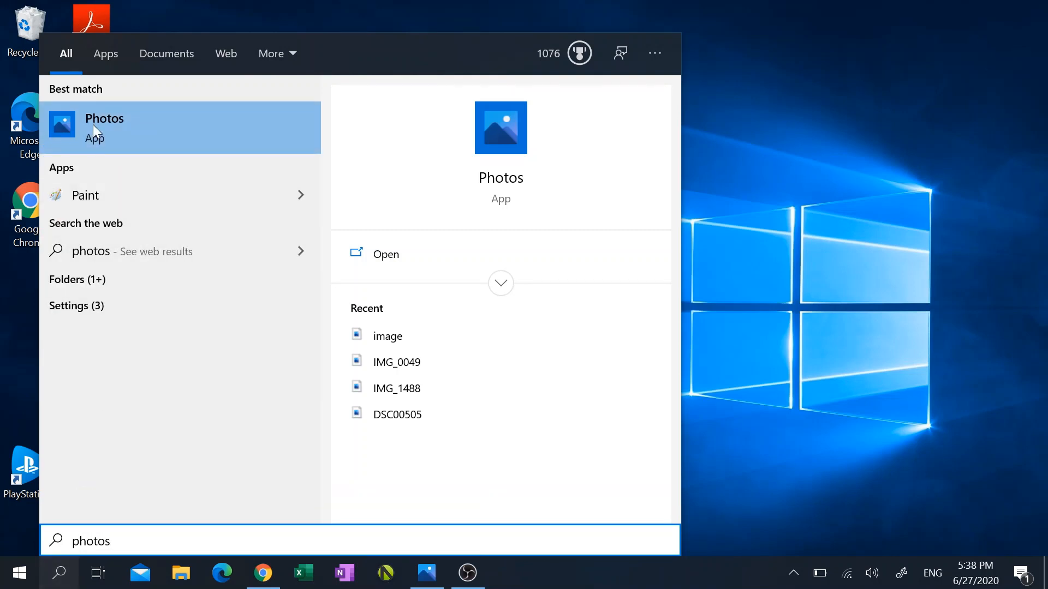
# Launch Photos and start a new blank video project from the New video menu
pyautogui.click(105, 127)
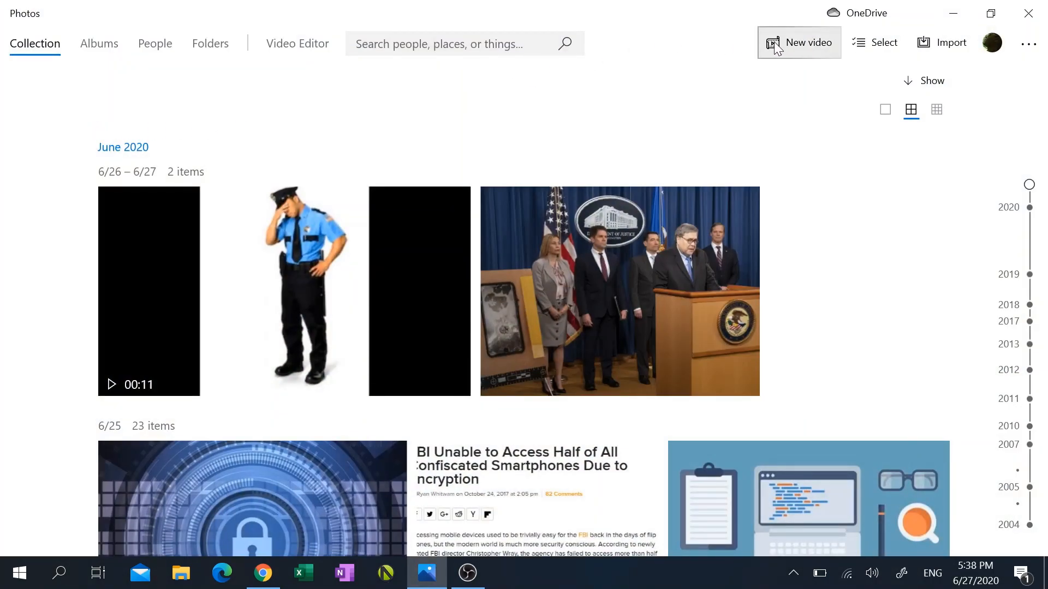
pyautogui.moveTo(799, 43)
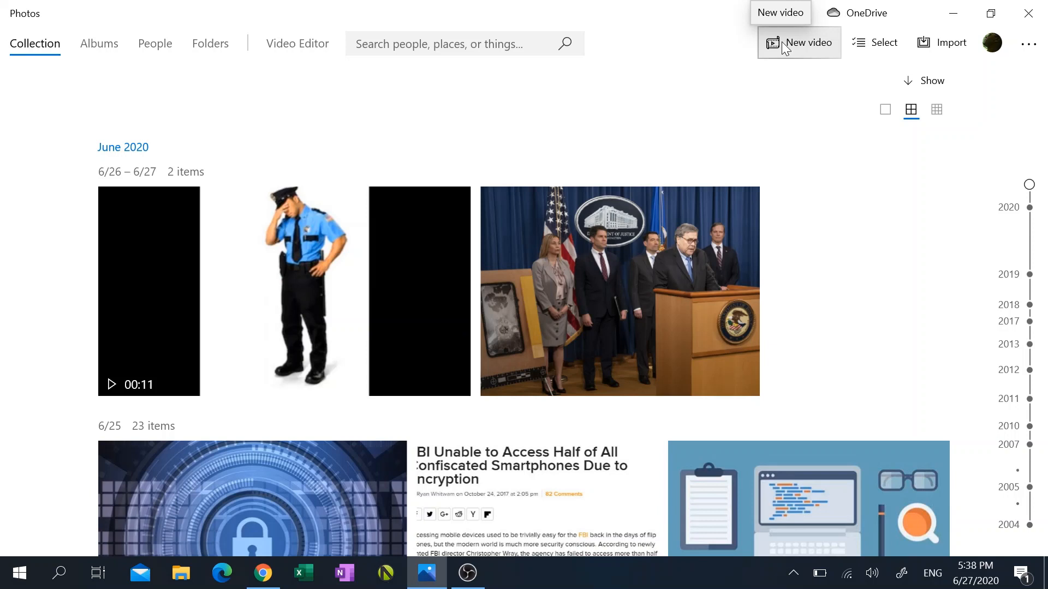
pyautogui.click(799, 43)
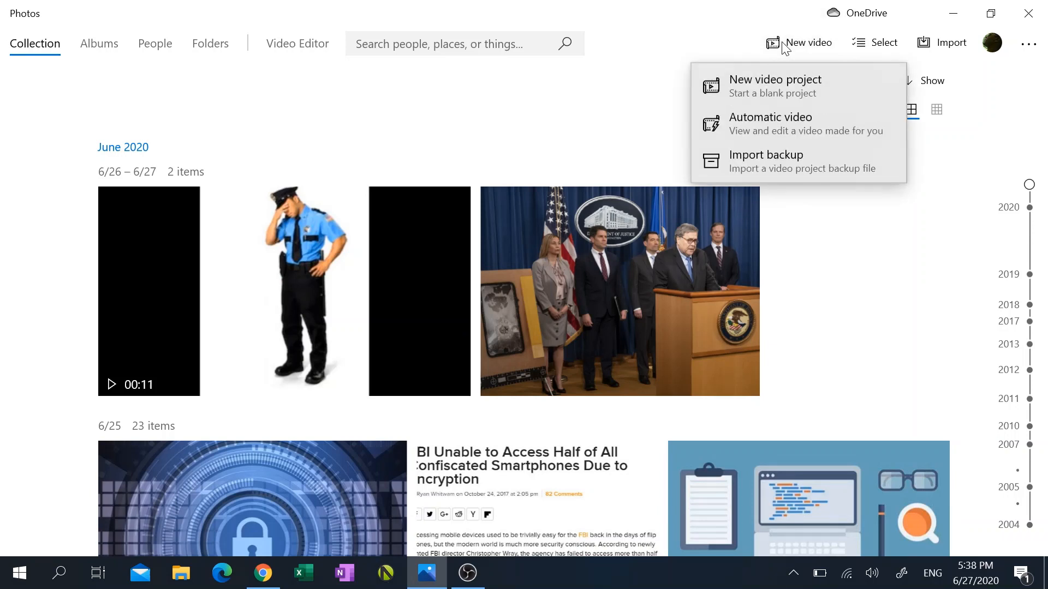
pyautogui.moveTo(772, 95)
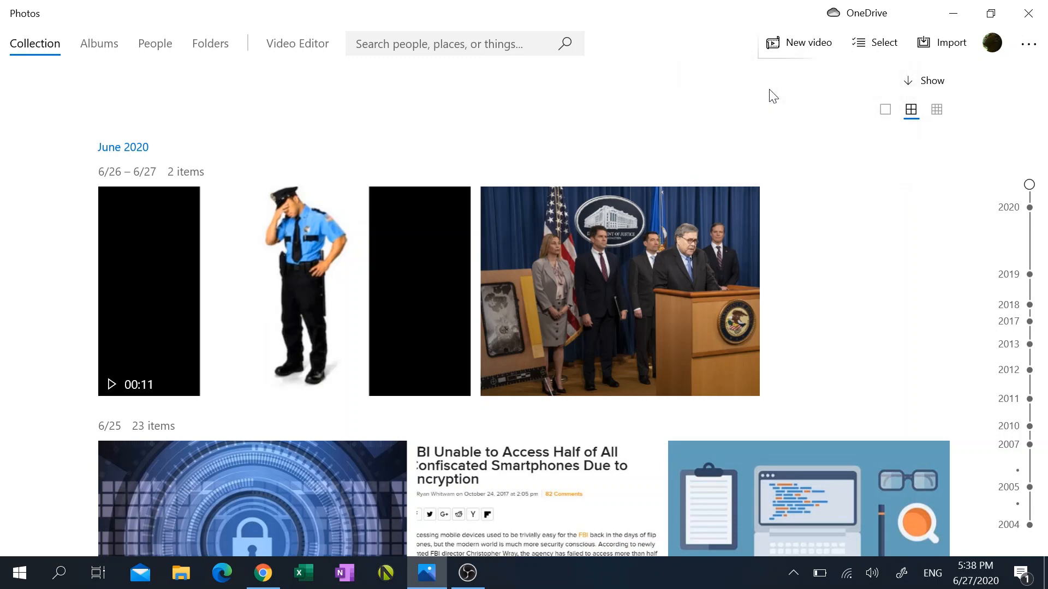
pyautogui.click(805, 42)
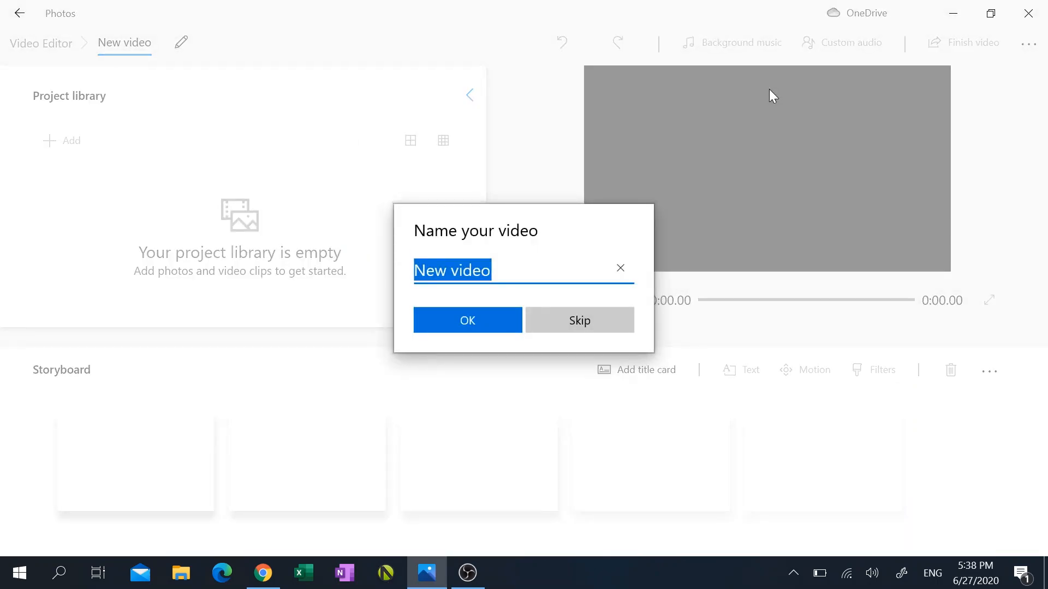
# Name the new project 'My Video' and confirm it
pyautogui.write('My')
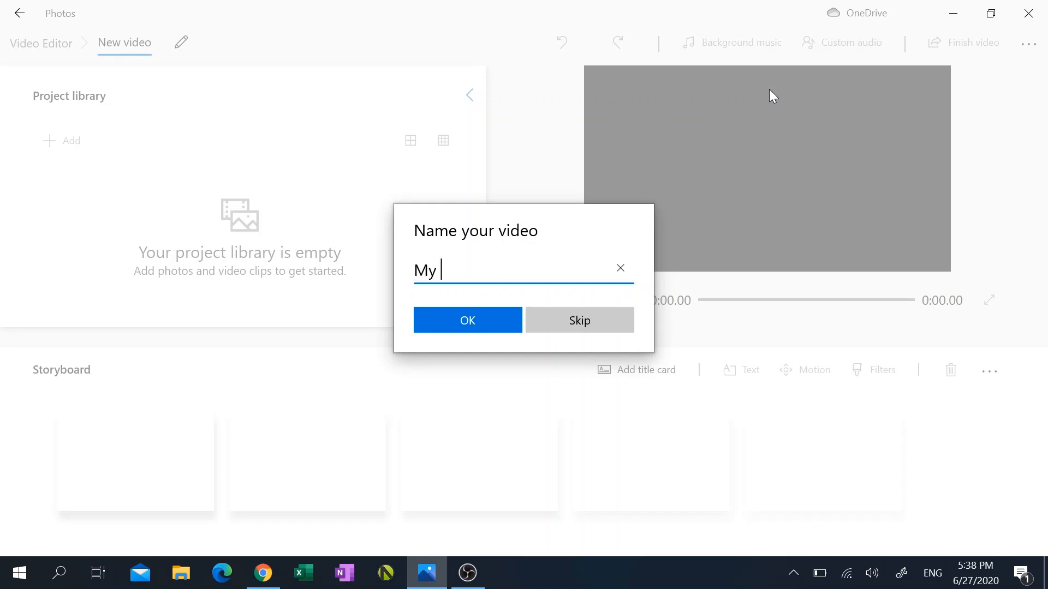
pyautogui.write('Video')
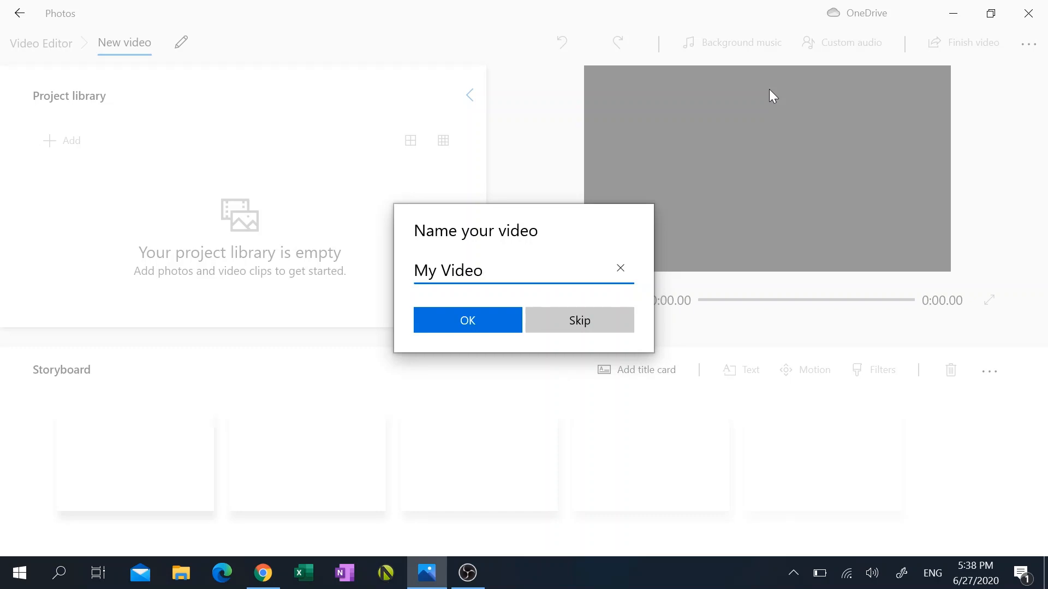
pyautogui.click(467, 320)
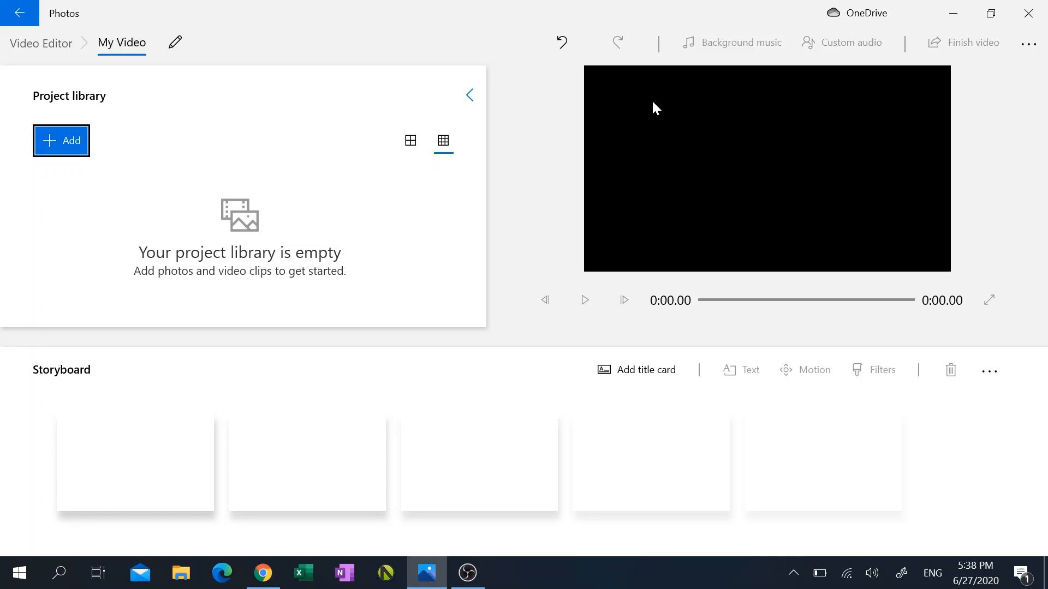
pyautogui.moveTo(61, 141)
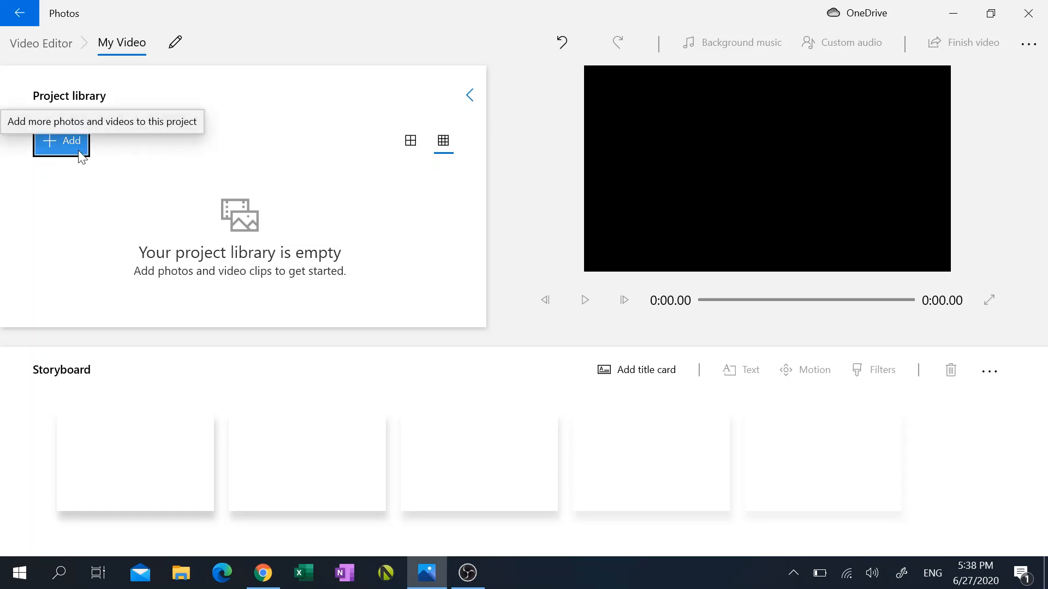
# Import five images from the youtubed folder on this PC into the project library
pyautogui.click(62, 141)
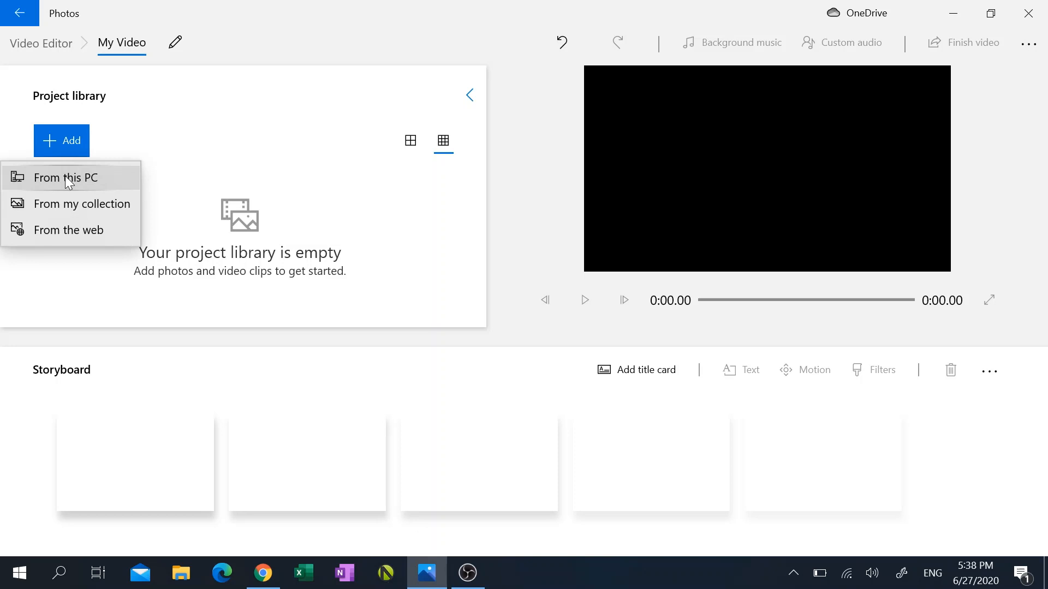
pyautogui.click(72, 182)
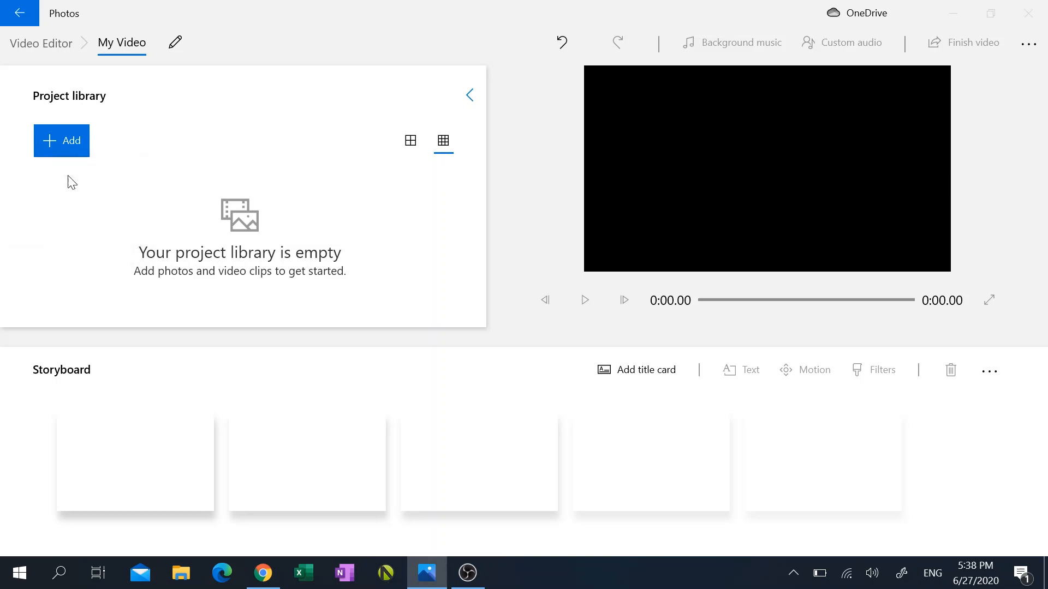
pyautogui.click(61, 141)
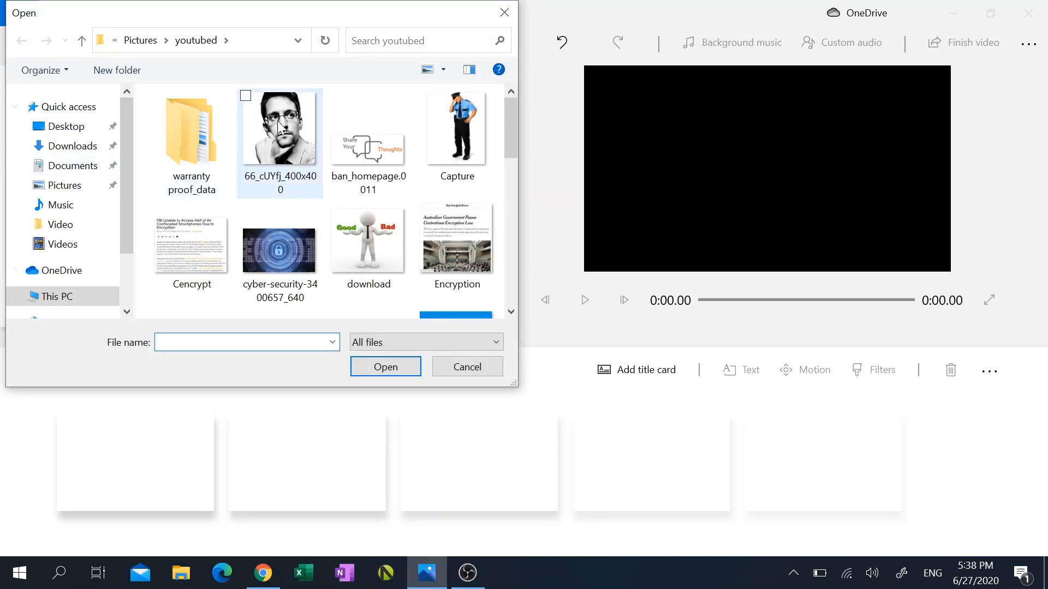
pyautogui.moveTo(280, 127)
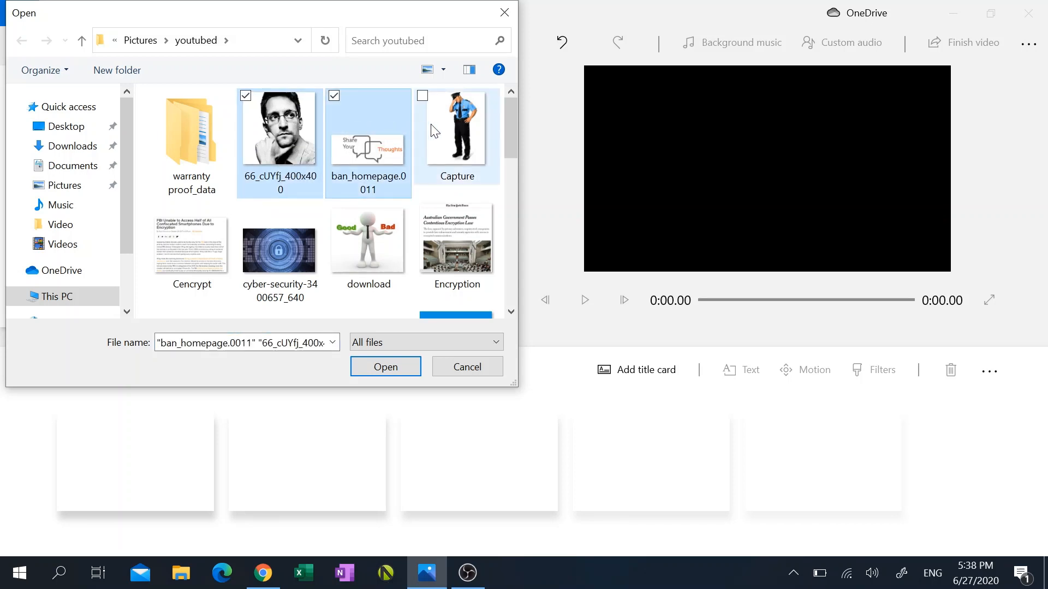
pyautogui.click(280, 241)
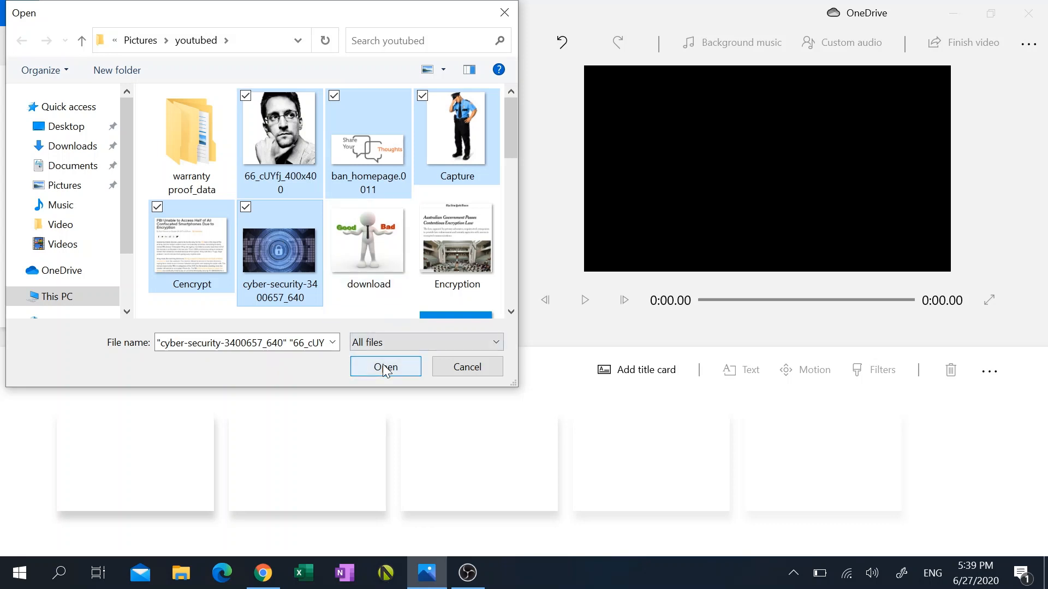
pyautogui.click(385, 366)
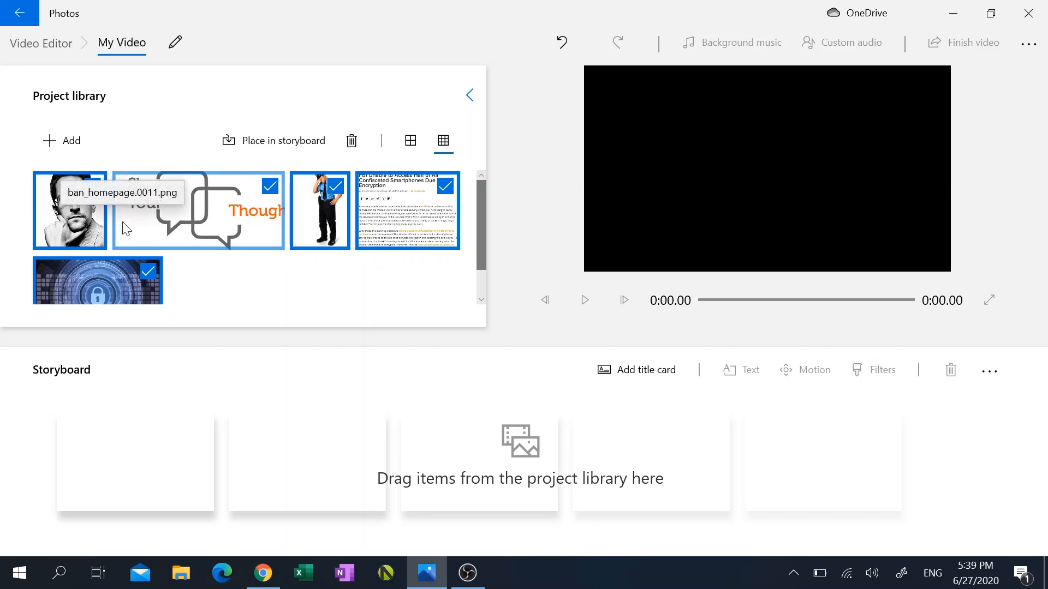
pyautogui.moveTo(451, 224)
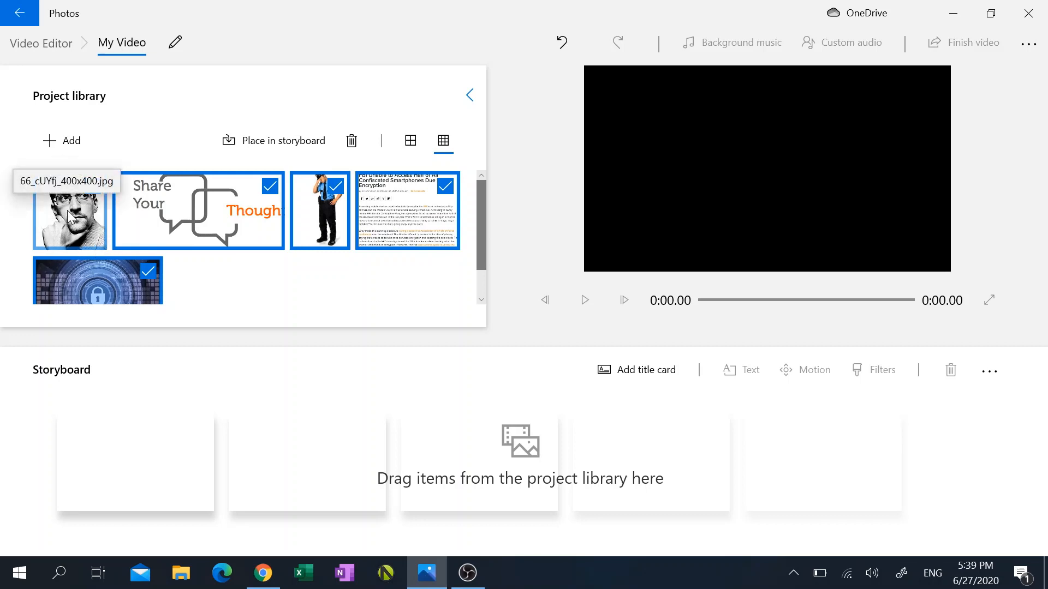
# Drag the selected library images onto the storyboard as 3-second clips
pyautogui.moveTo(68, 214); pyautogui.dragTo(94, 321)
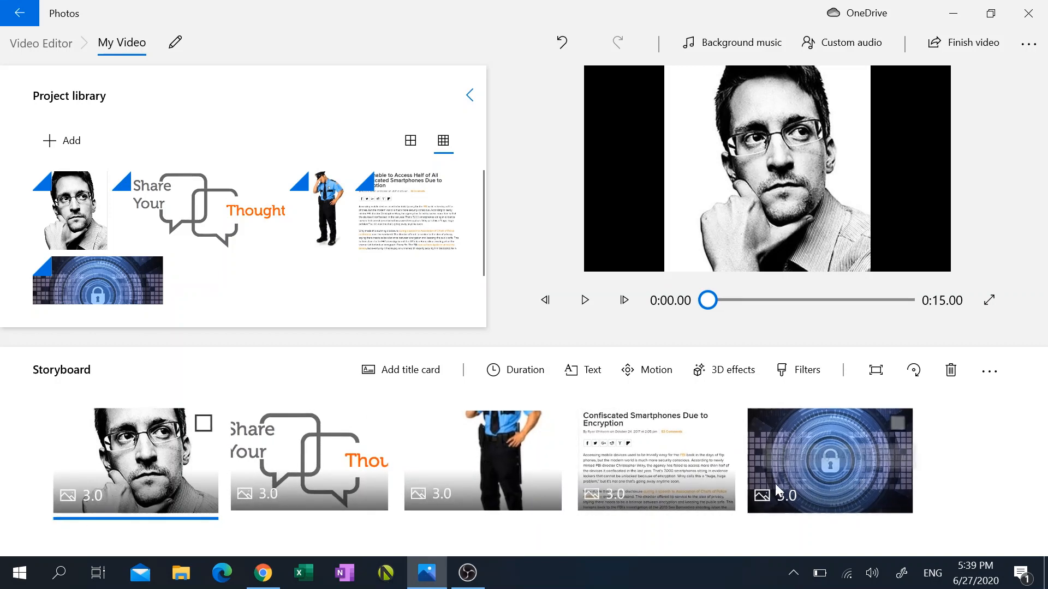
pyautogui.moveTo(100, 500)
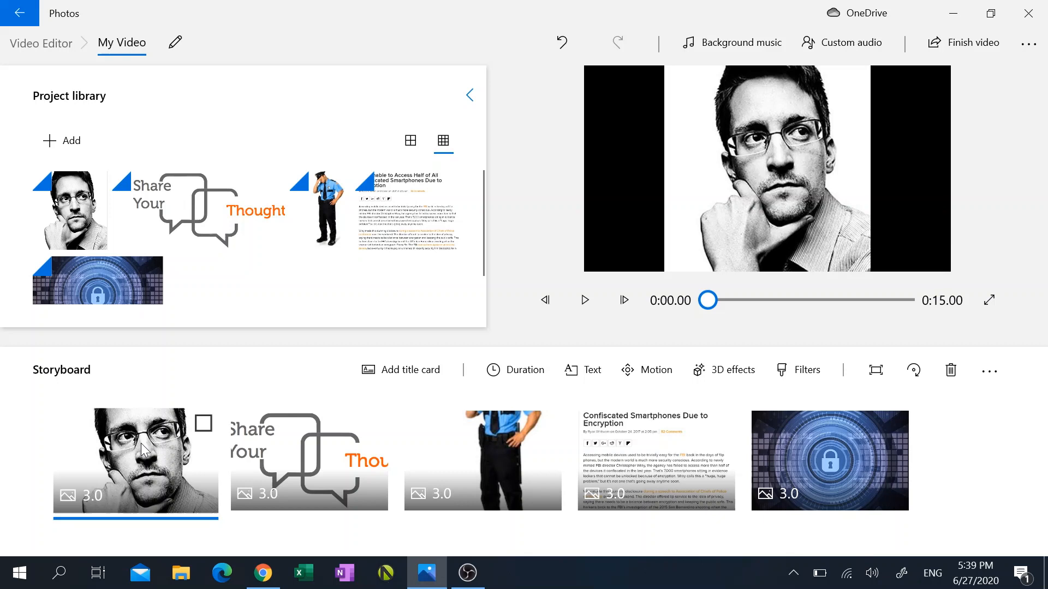
pyautogui.click(523, 369)
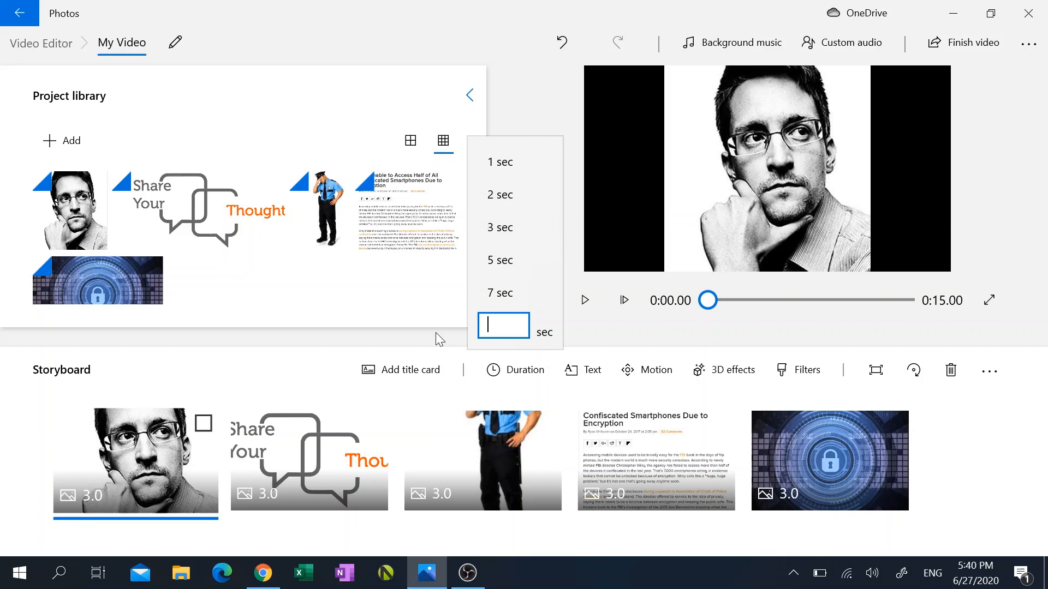
pyautogui.write('3')
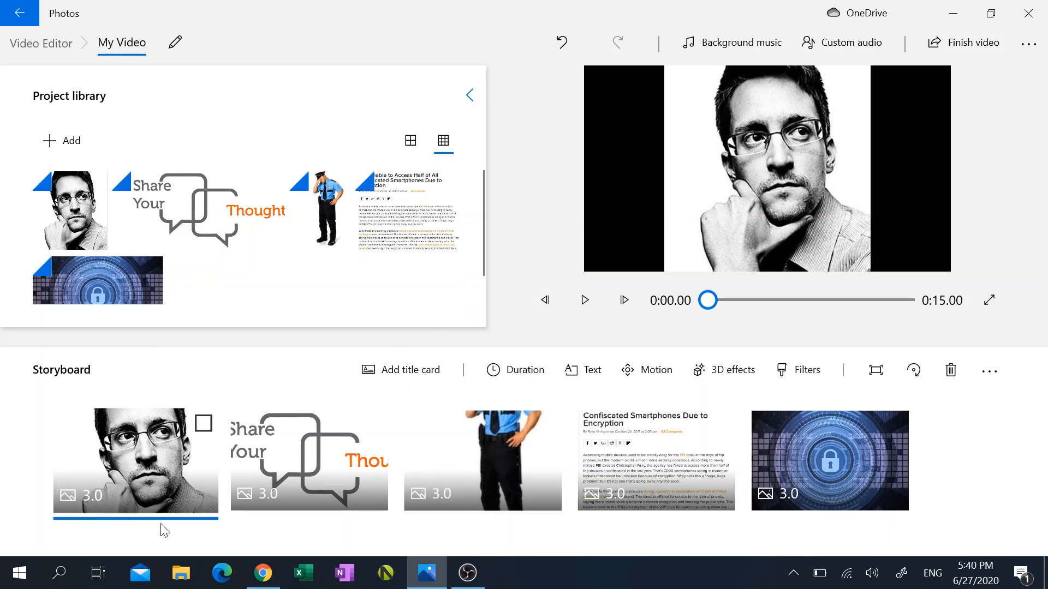
pyautogui.moveTo(142, 477)
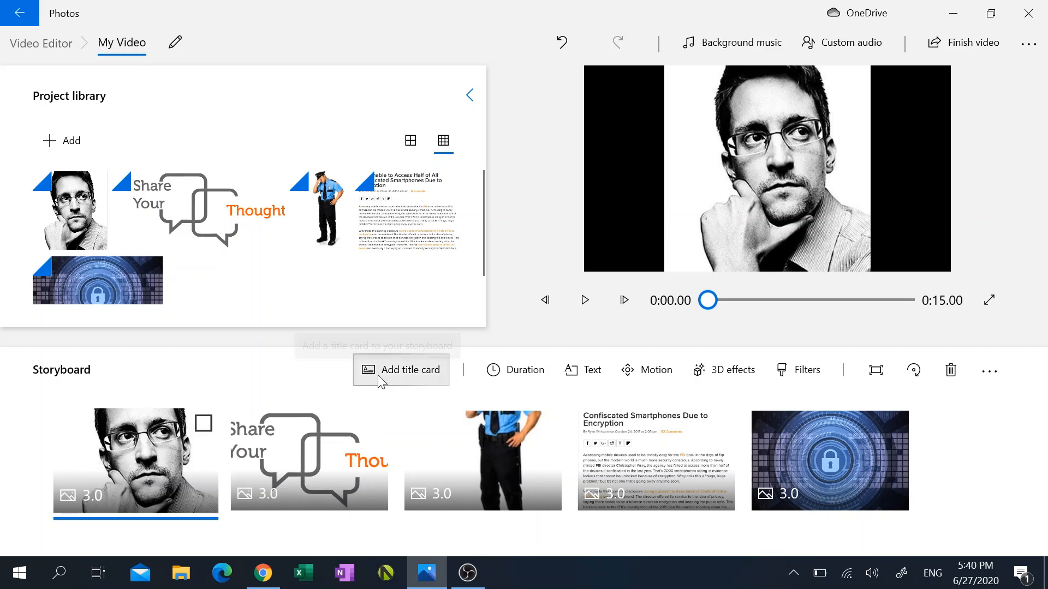
# Add a blue title card reading 'My Video' and browse the animated text styles
pyautogui.click(411, 370)
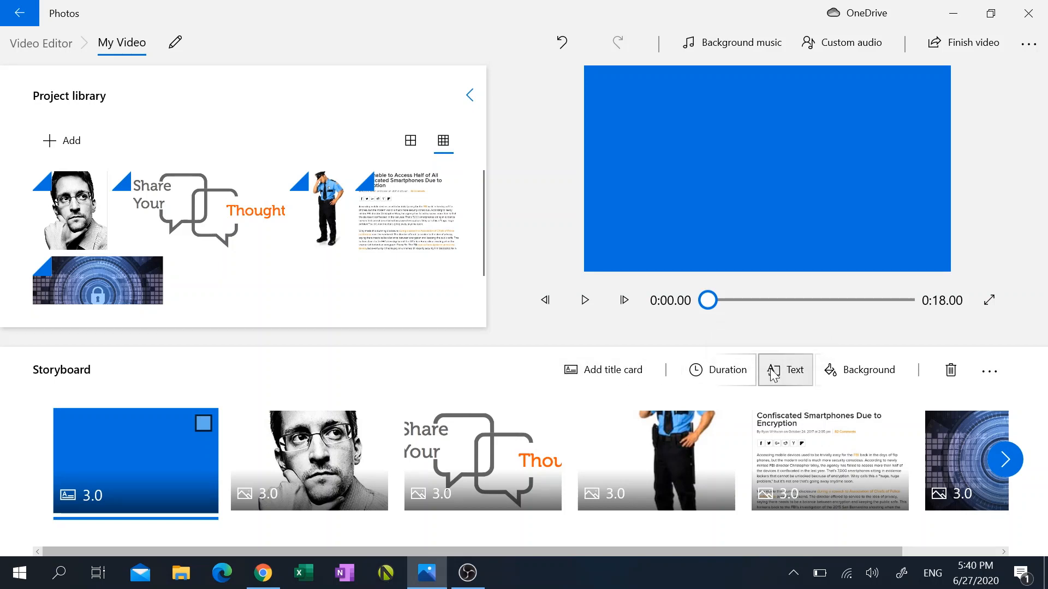
pyautogui.click(785, 370)
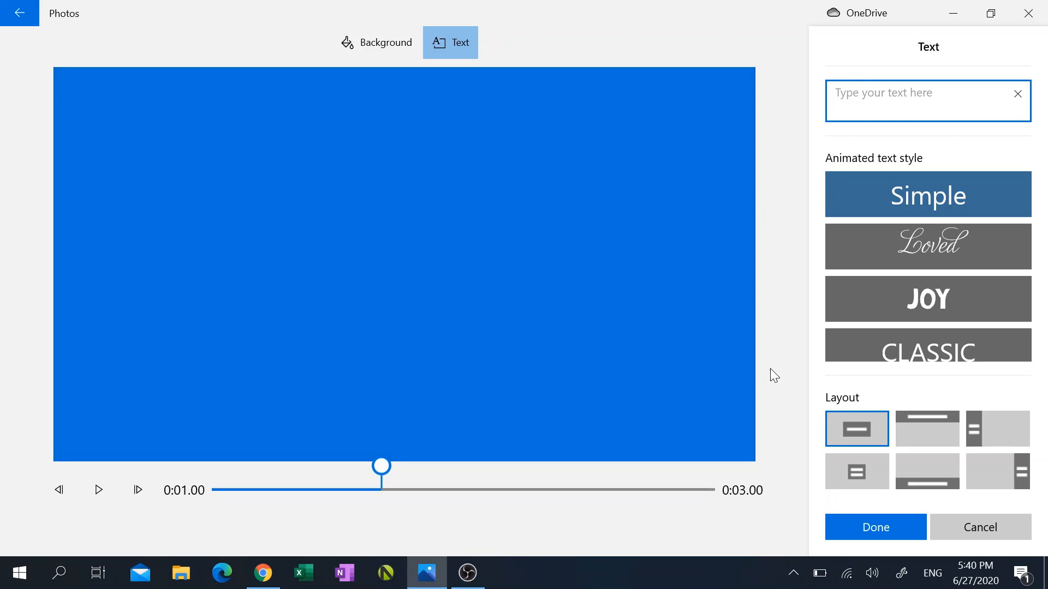
pyautogui.write('My Vui')
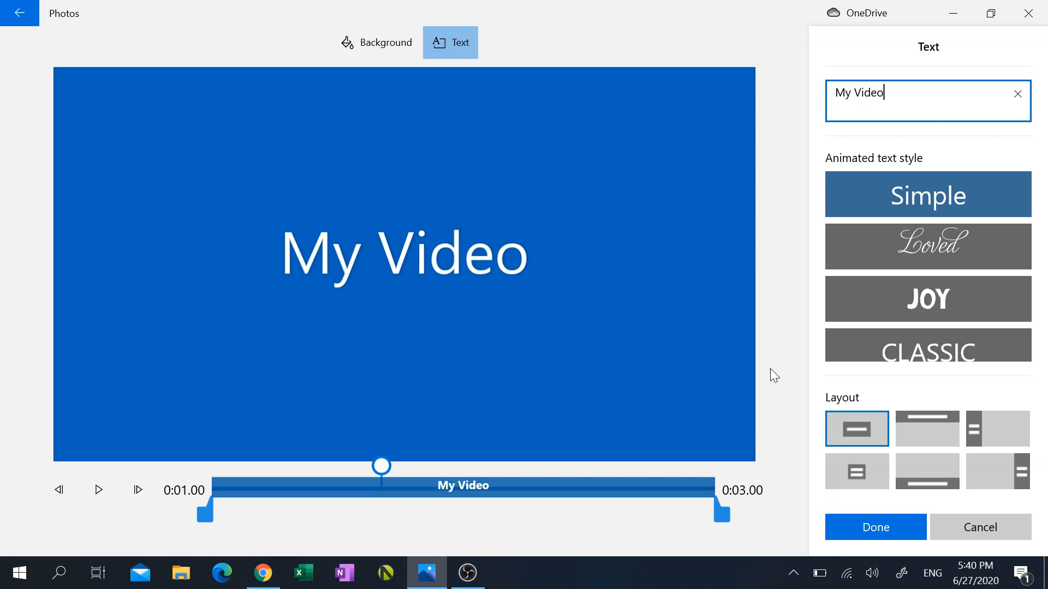
pyautogui.moveTo(925, 283)
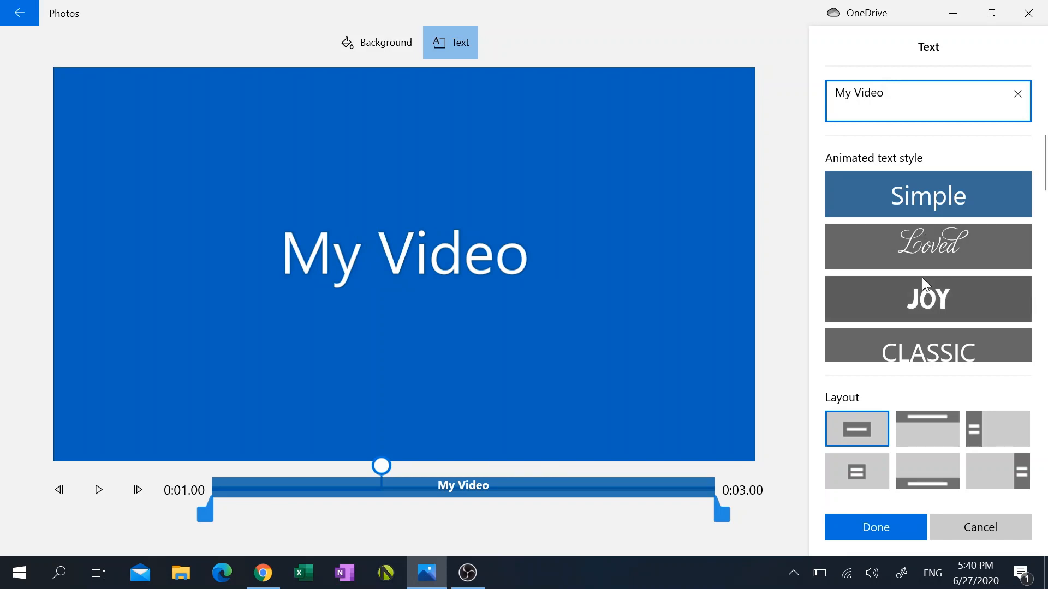
pyautogui.scroll(-3)
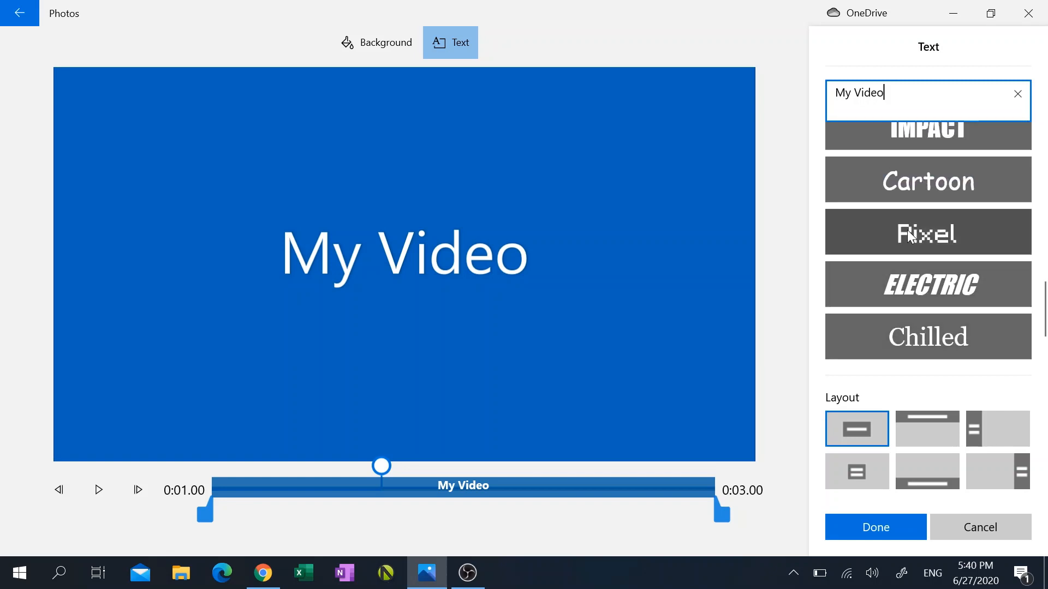
# Apply the Pixel animated style to the title, scrub through its animation, and confirm
pyautogui.click(926, 231)
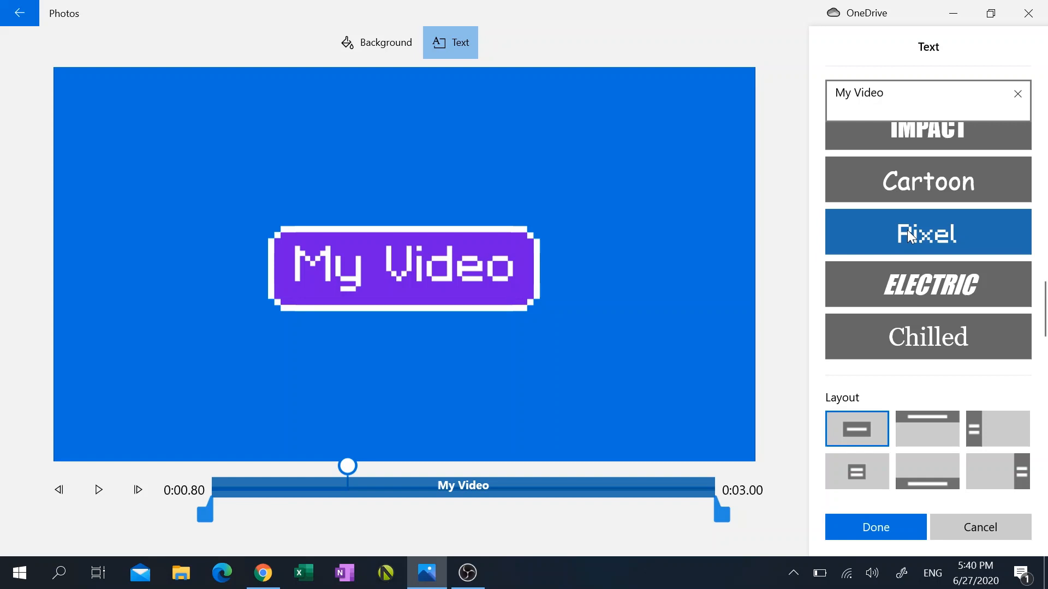
pyautogui.moveTo(347, 465); pyautogui.dragTo(260, 465)
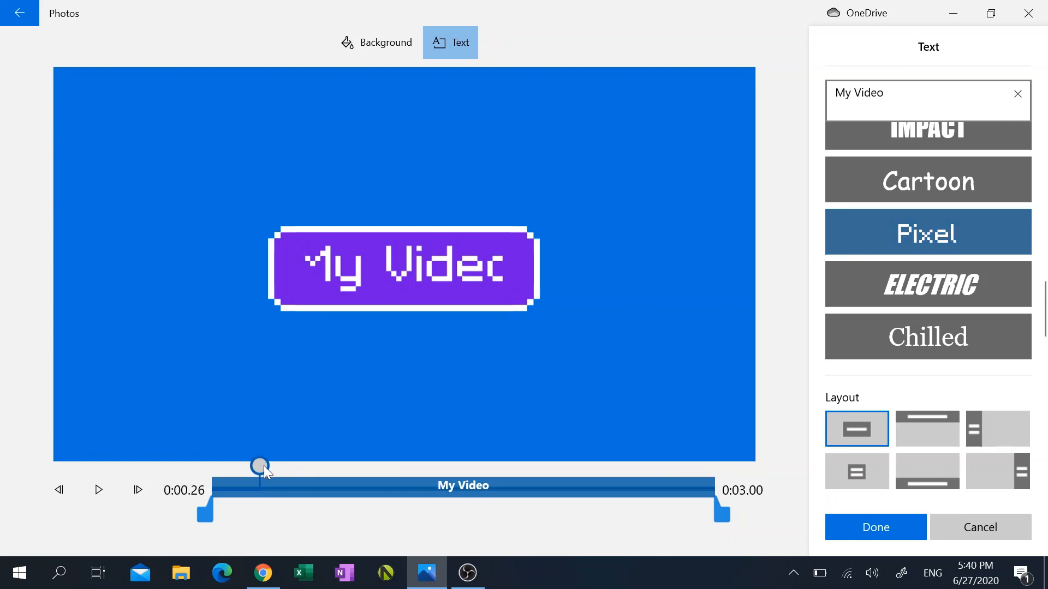
pyautogui.moveTo(260, 466); pyautogui.dragTo(211, 466)
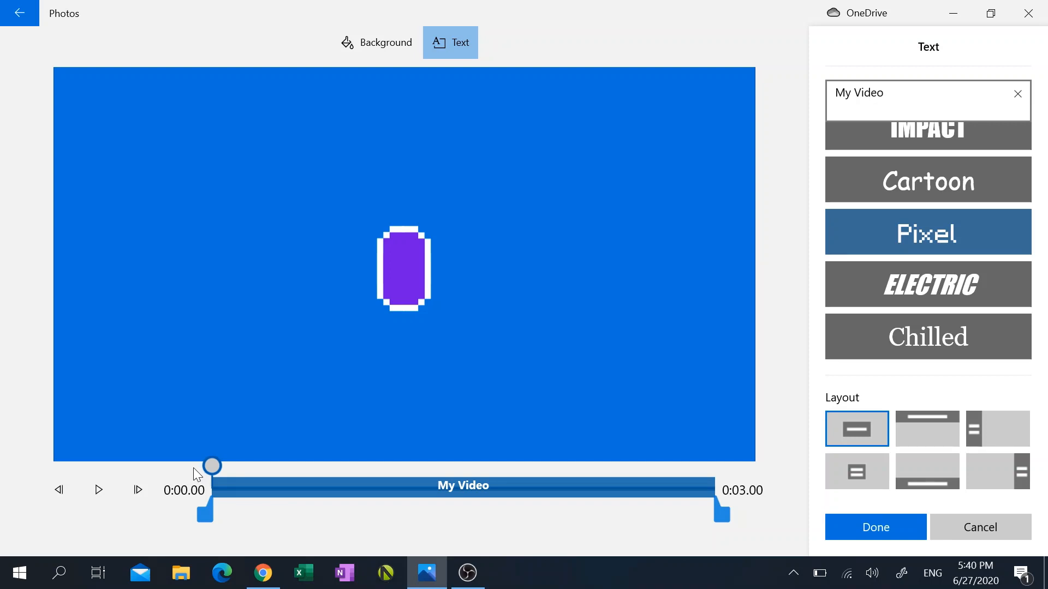
pyautogui.moveTo(217, 469)
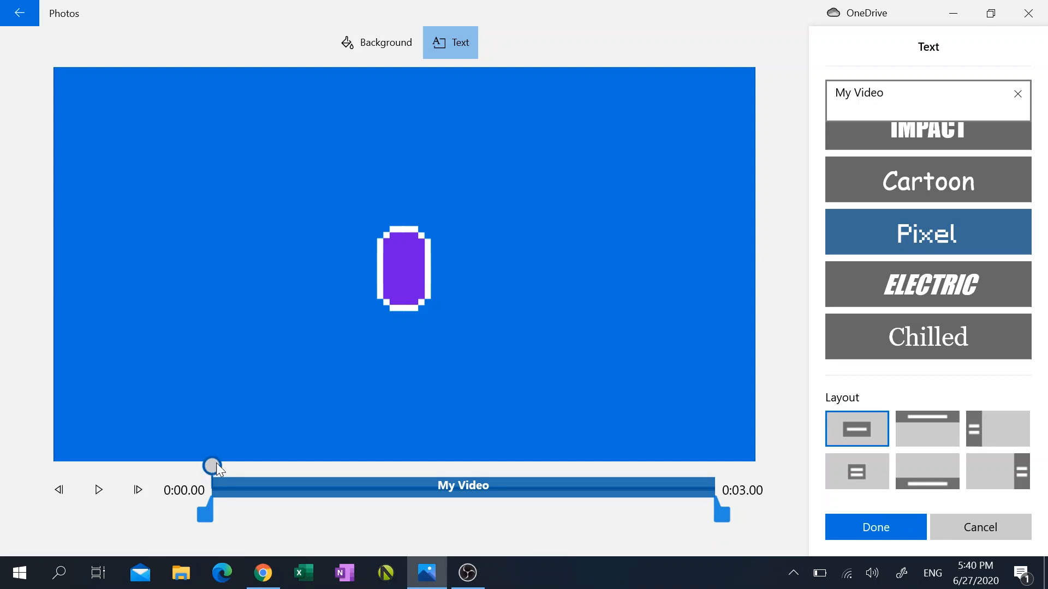
pyautogui.moveTo(213, 465); pyautogui.dragTo(329, 465)
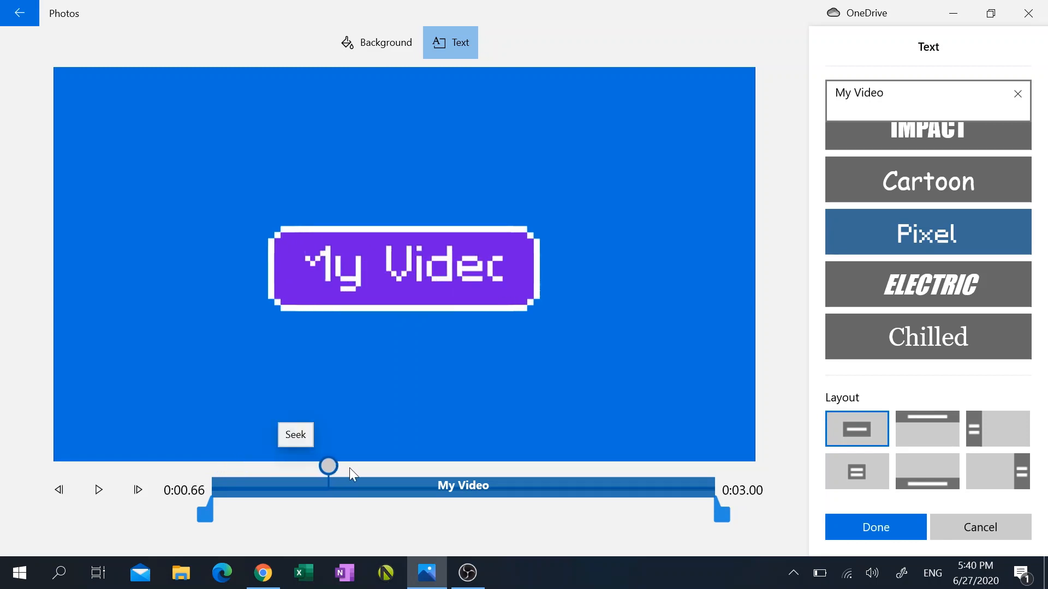
pyautogui.moveTo(327, 466); pyautogui.dragTo(510, 466)
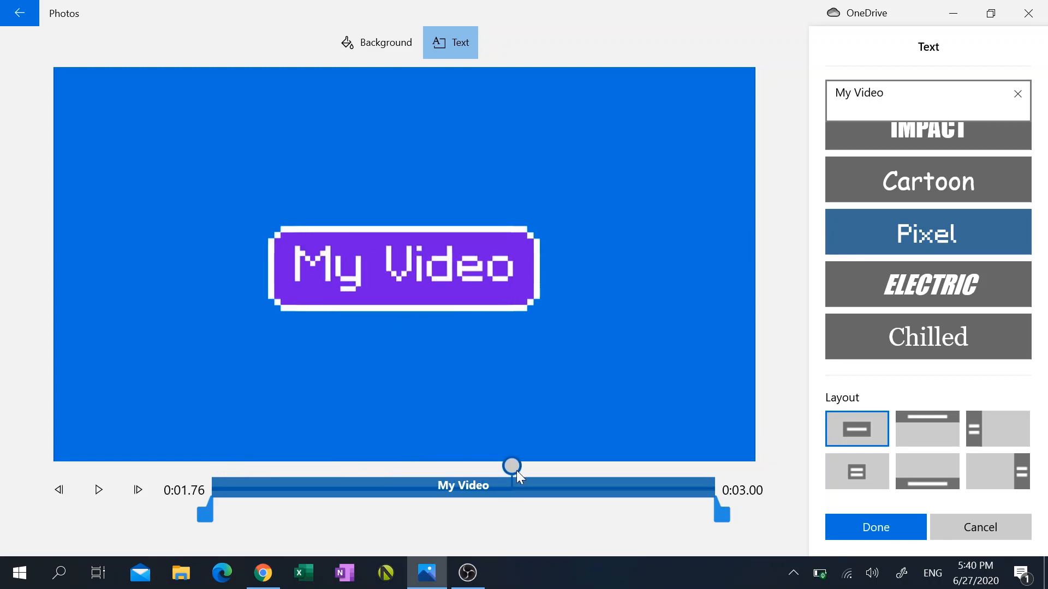
pyautogui.moveTo(511, 466); pyautogui.dragTo(712, 466)
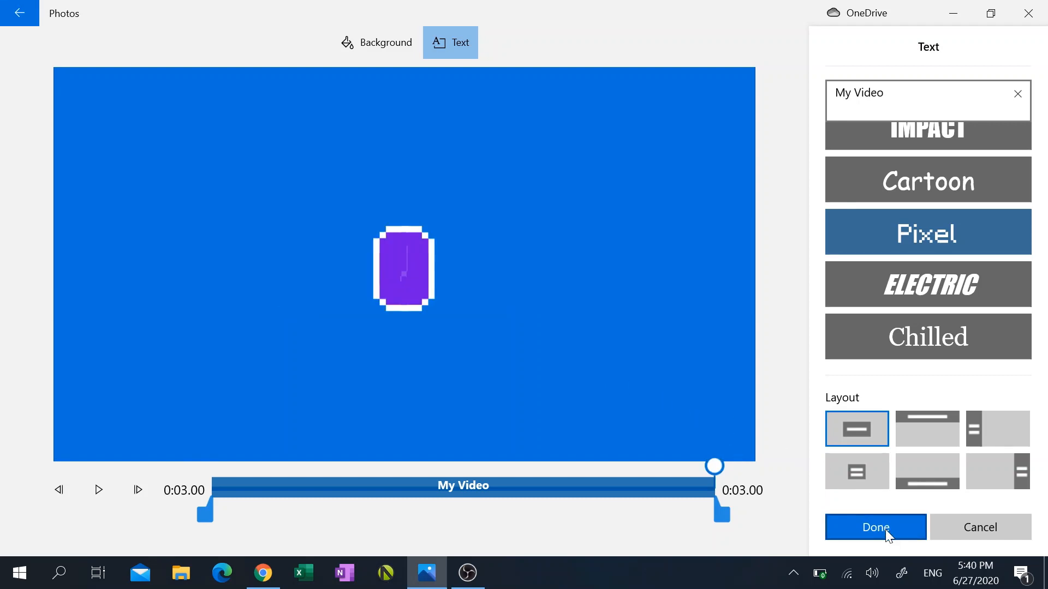
pyautogui.click(875, 527)
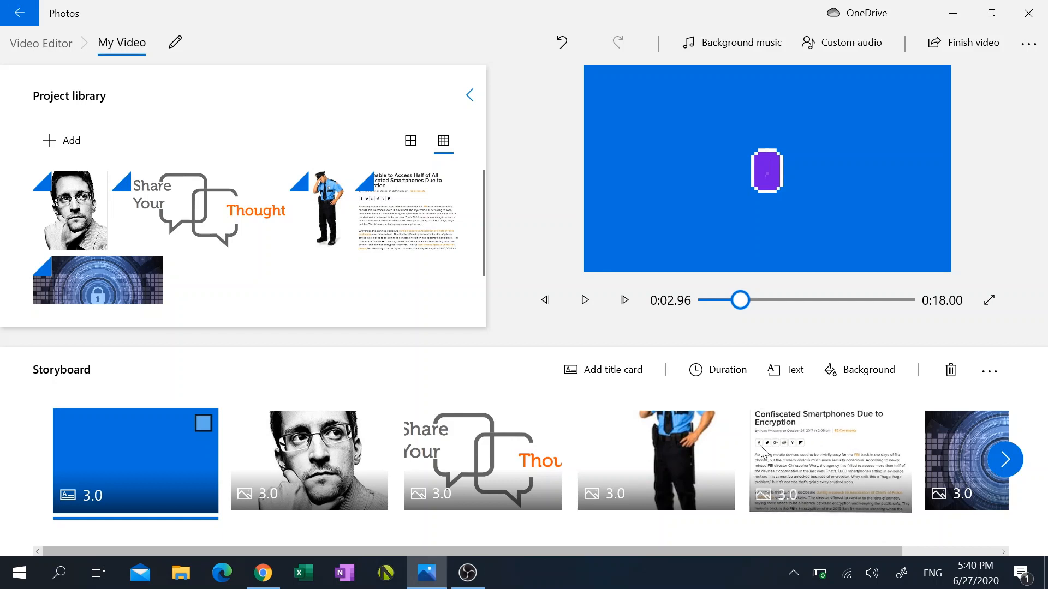
pyautogui.moveTo(309, 468)
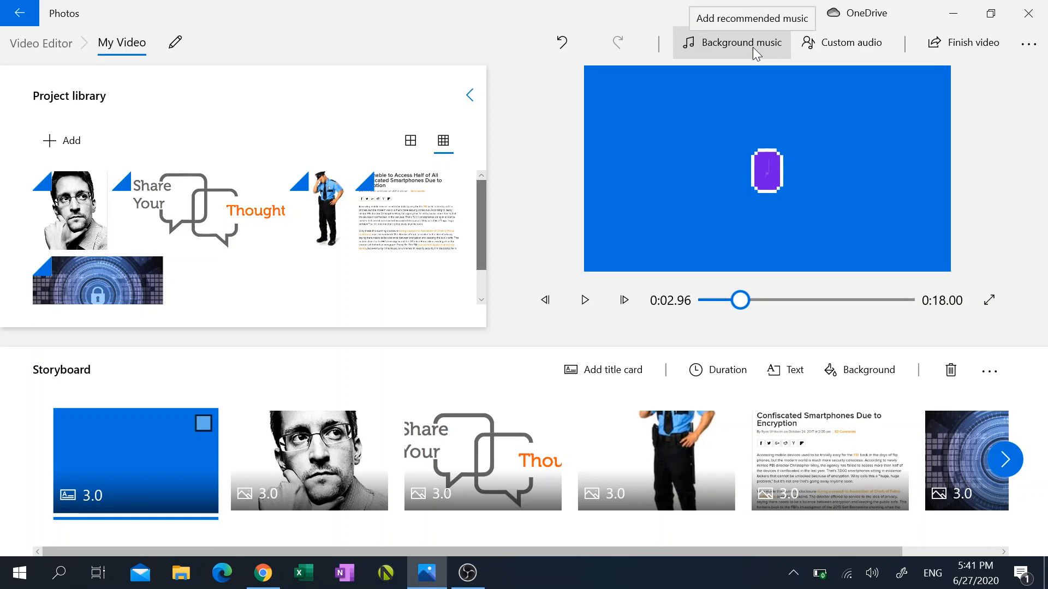
# Bring up the background music track list from the toolbar
pyautogui.click(731, 43)
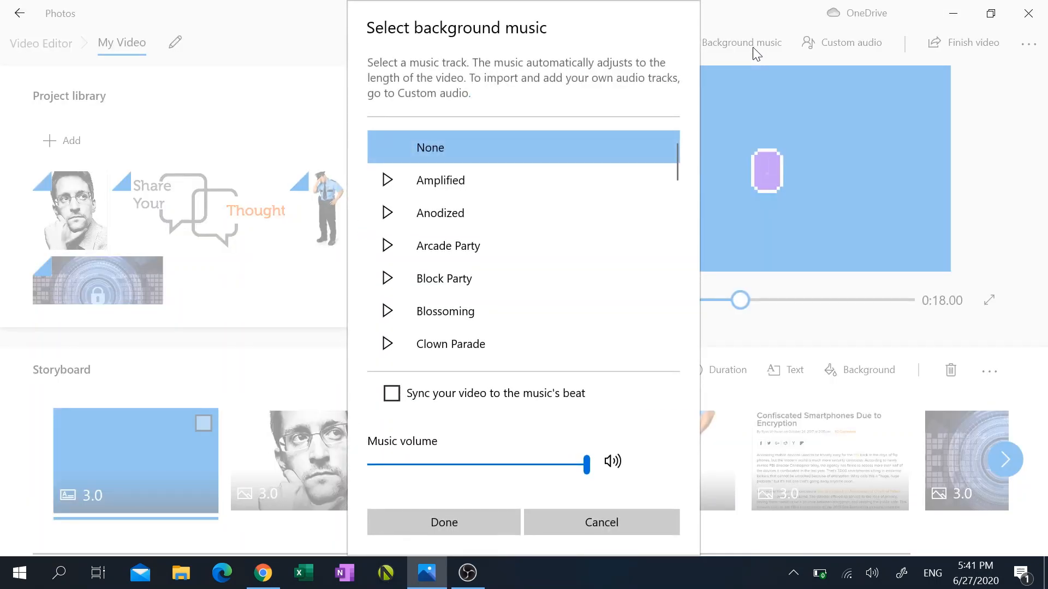
# Preview tracks, choose Anodized synced to the music's beat, and confirm
pyautogui.click(439, 180)
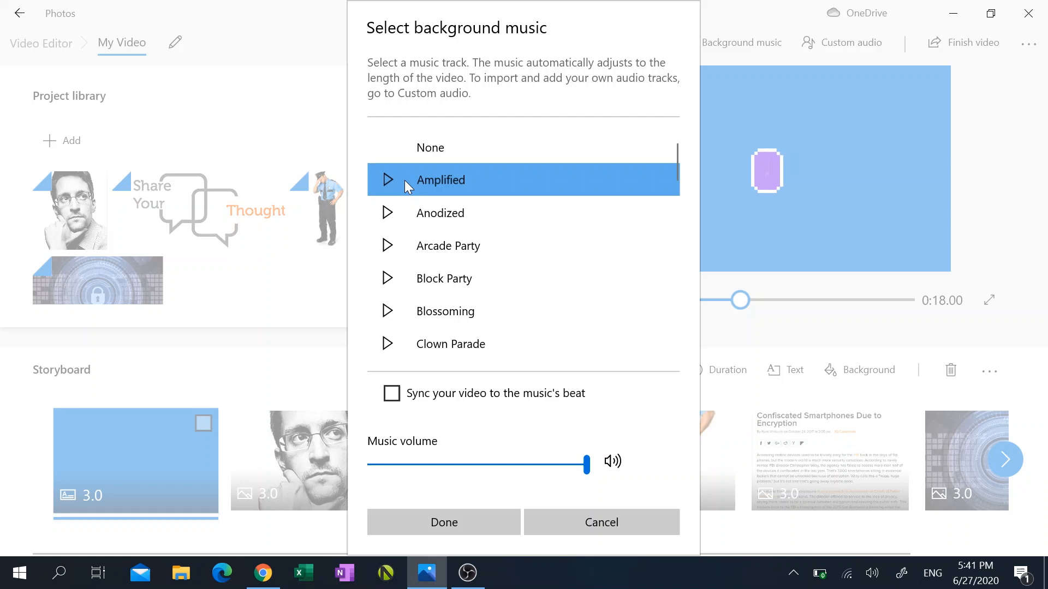
pyautogui.click(387, 180)
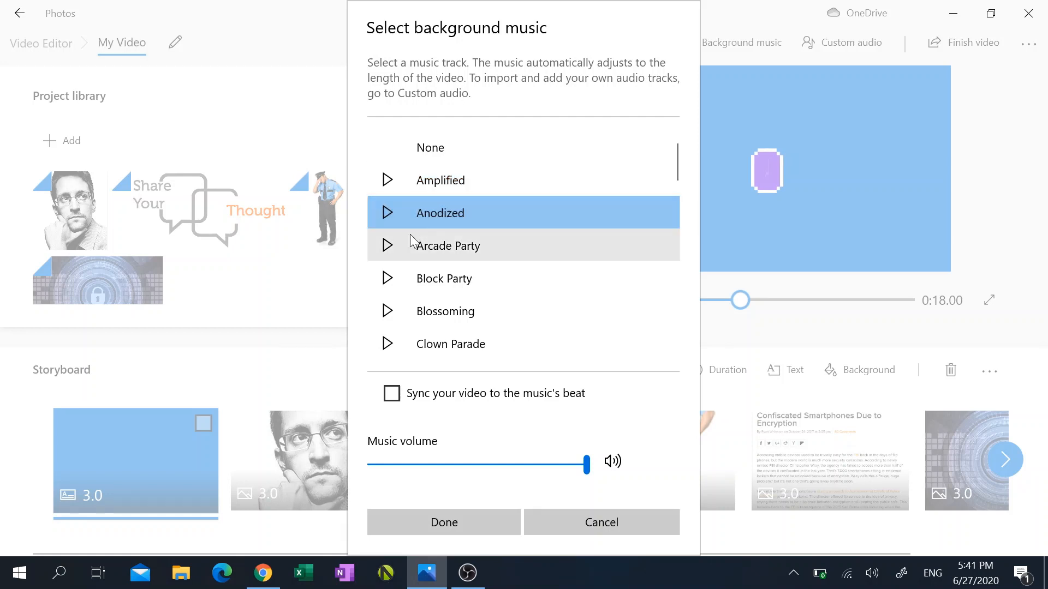
pyautogui.click(439, 180)
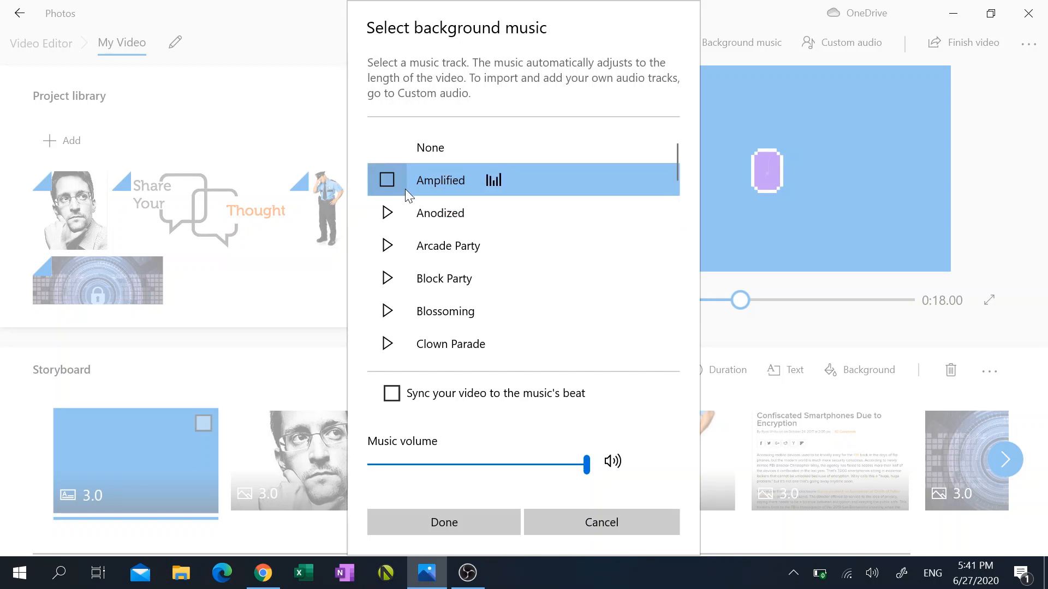
pyautogui.click(440, 213)
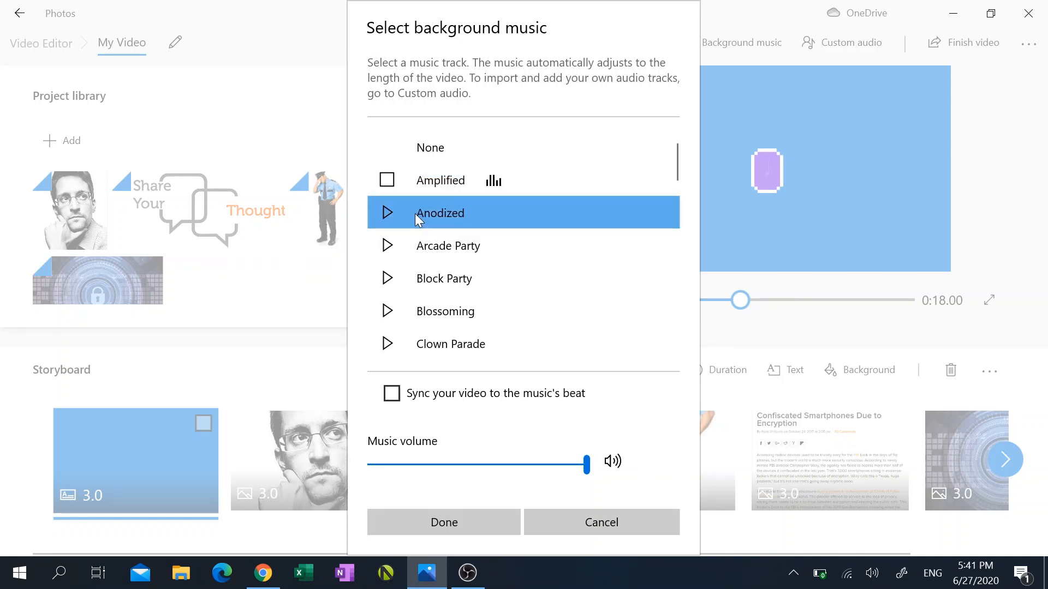
pyautogui.click(440, 180)
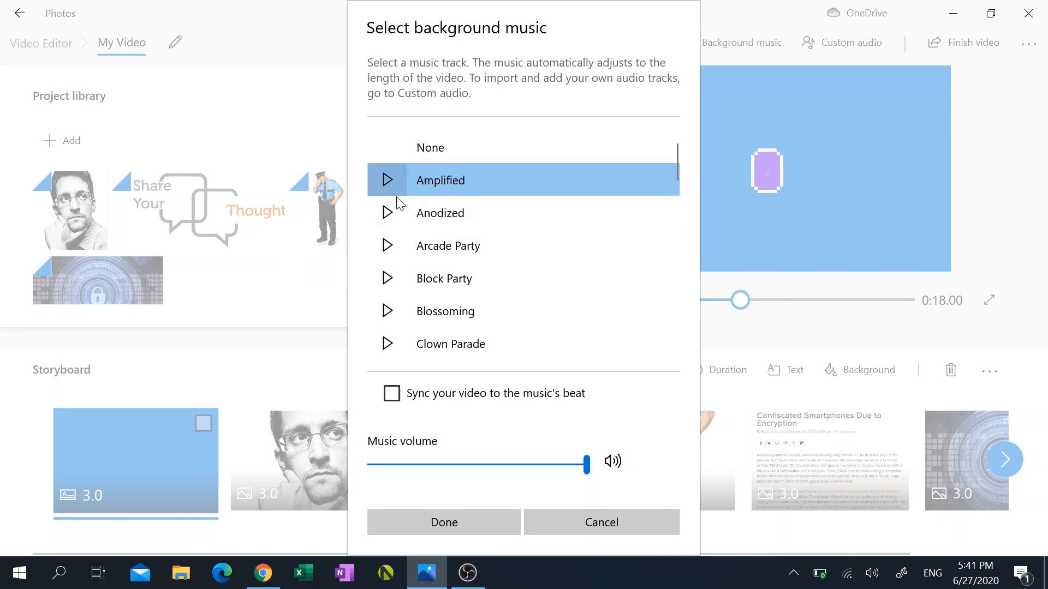
pyautogui.click(440, 213)
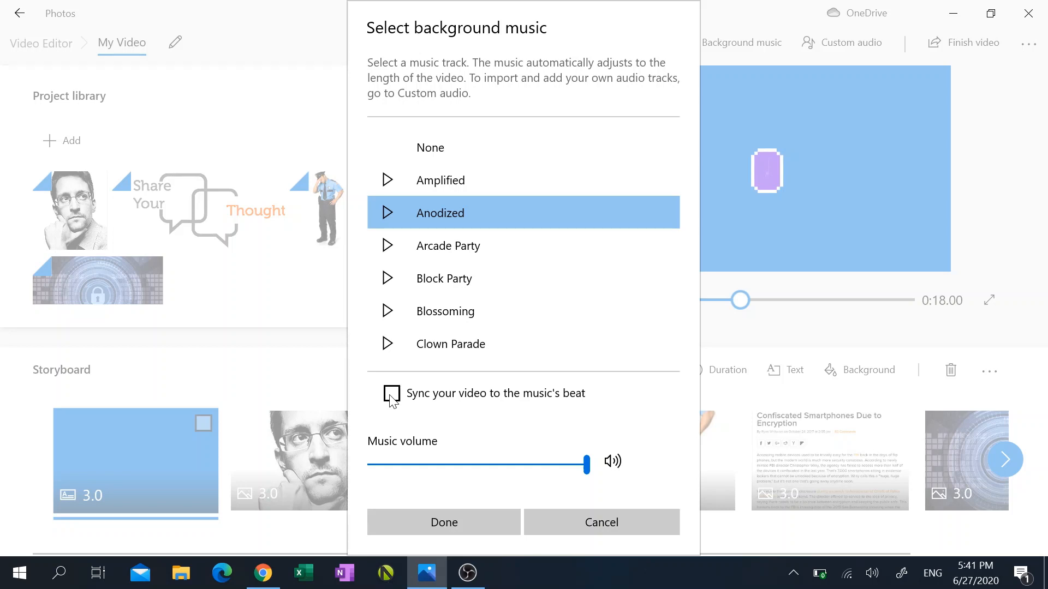
pyautogui.click(391, 394)
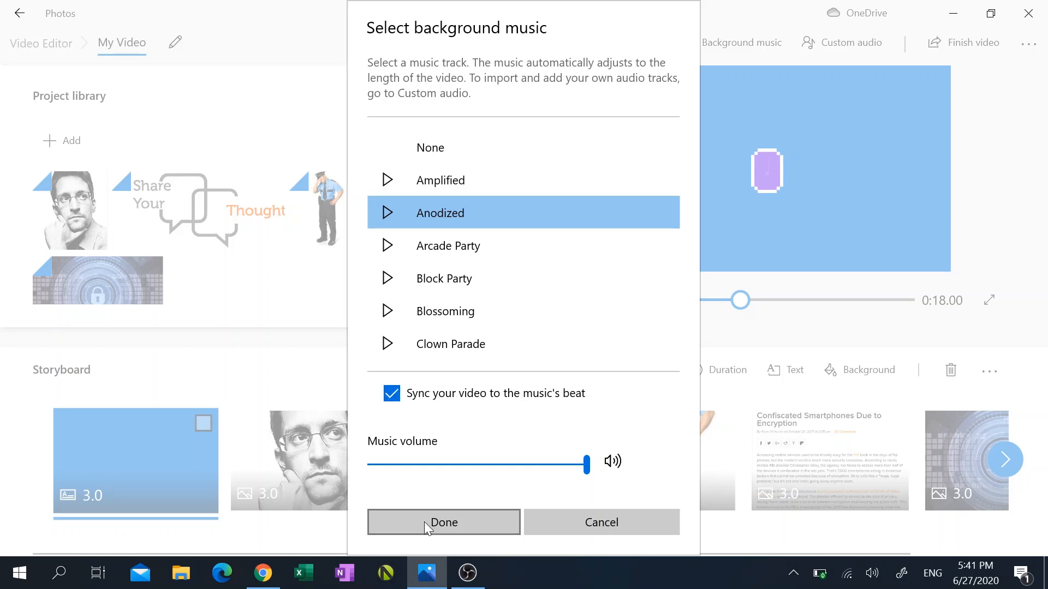
pyautogui.click(443, 523)
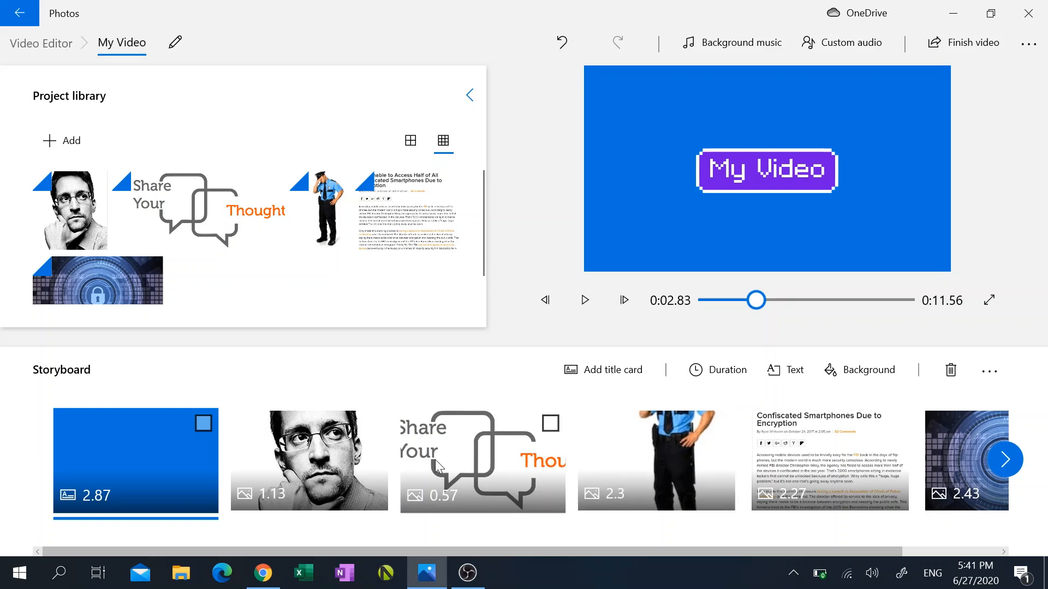
pyautogui.moveTo(441, 465)
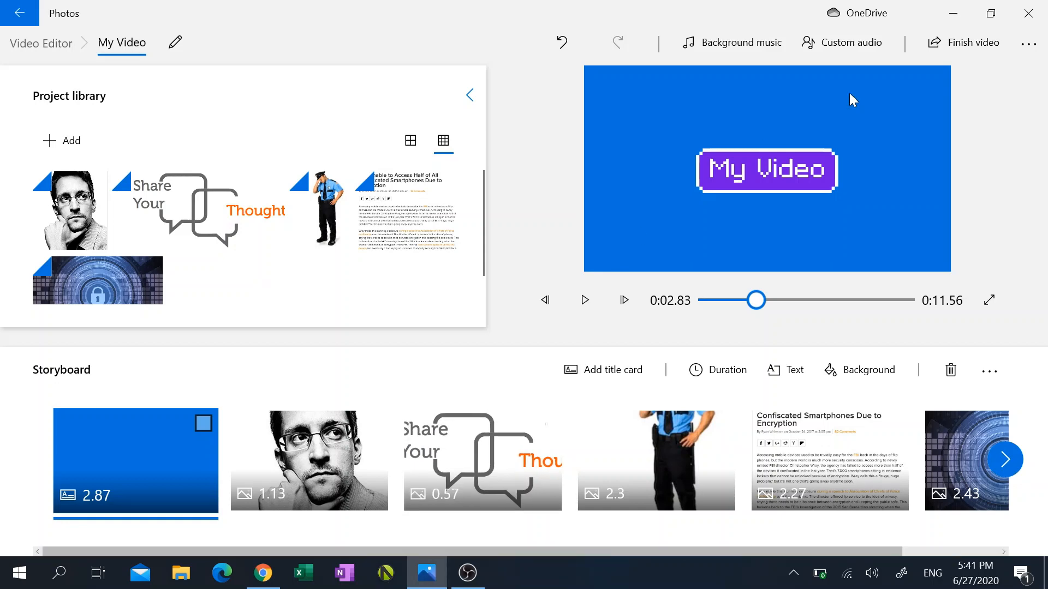
# Bring up the Finish your video export window with High 1080p quality
pyautogui.click(969, 43)
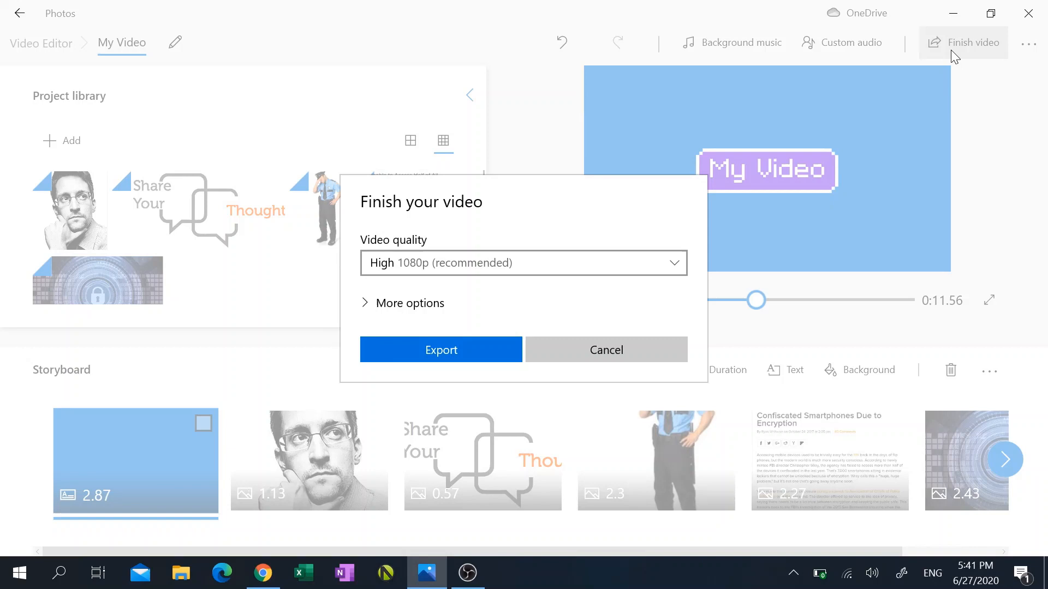
pyautogui.moveTo(407, 268)
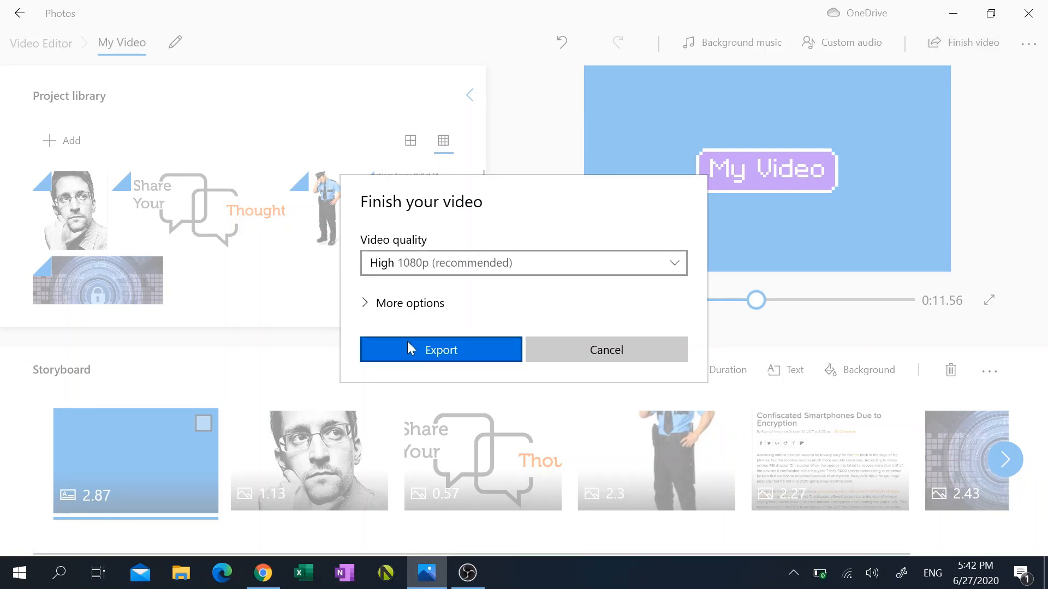
# Confirm 1080p export and save as 'My Video' in Pictures > youtubed
pyautogui.click(440, 349)
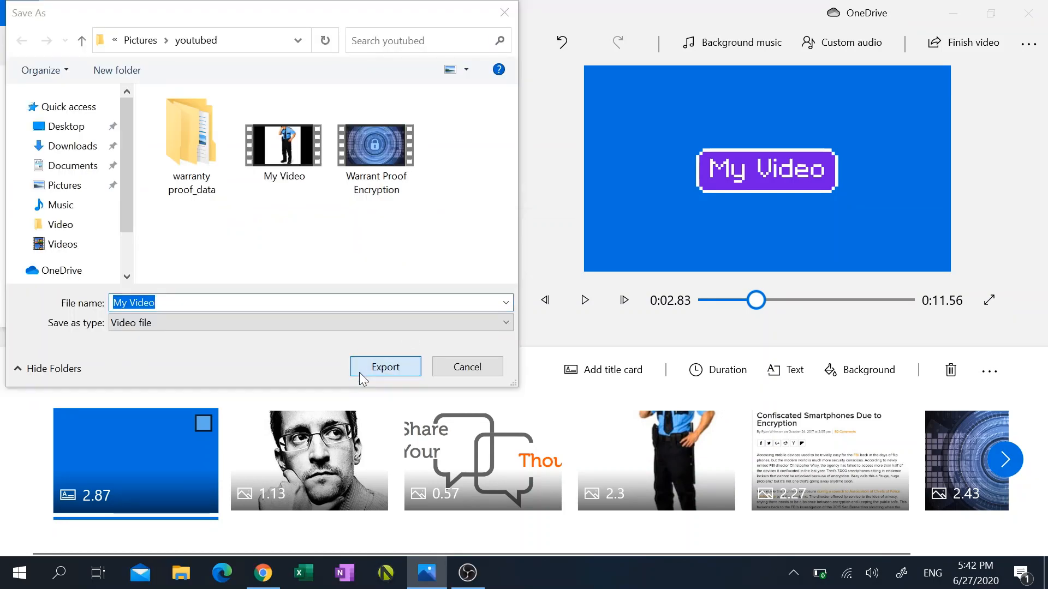
pyautogui.click(385, 367)
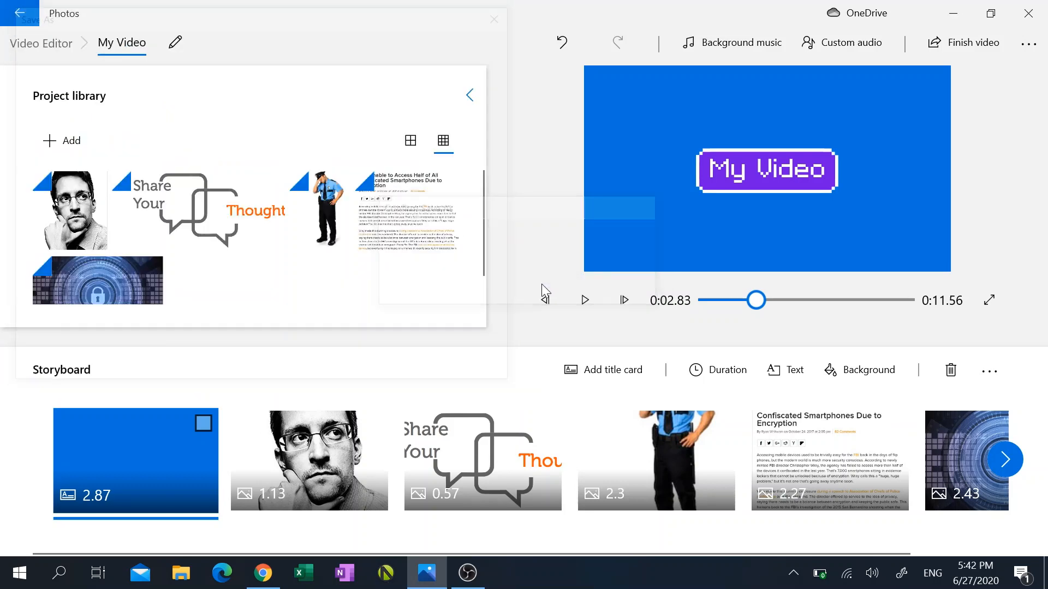
pyautogui.click(963, 43)
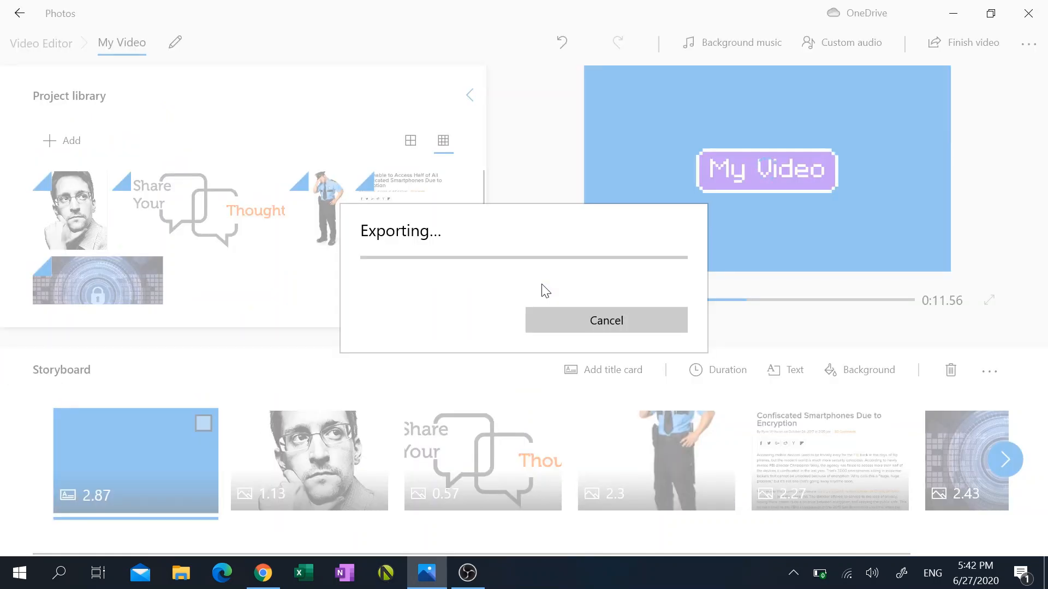